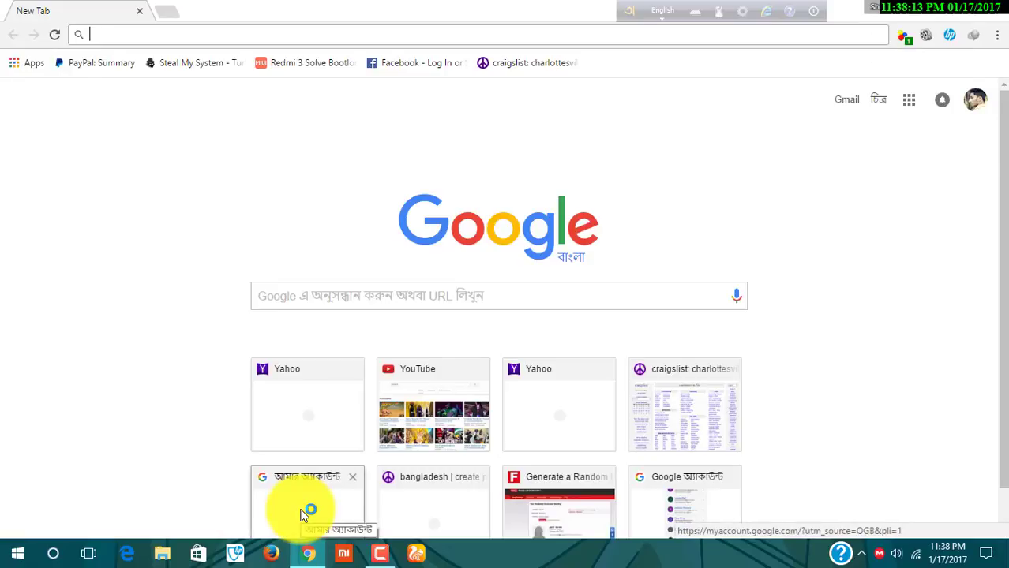
Search 'mi pc suite' in Chrome to reach the Mi PC Suite site
text(mi pc suite)
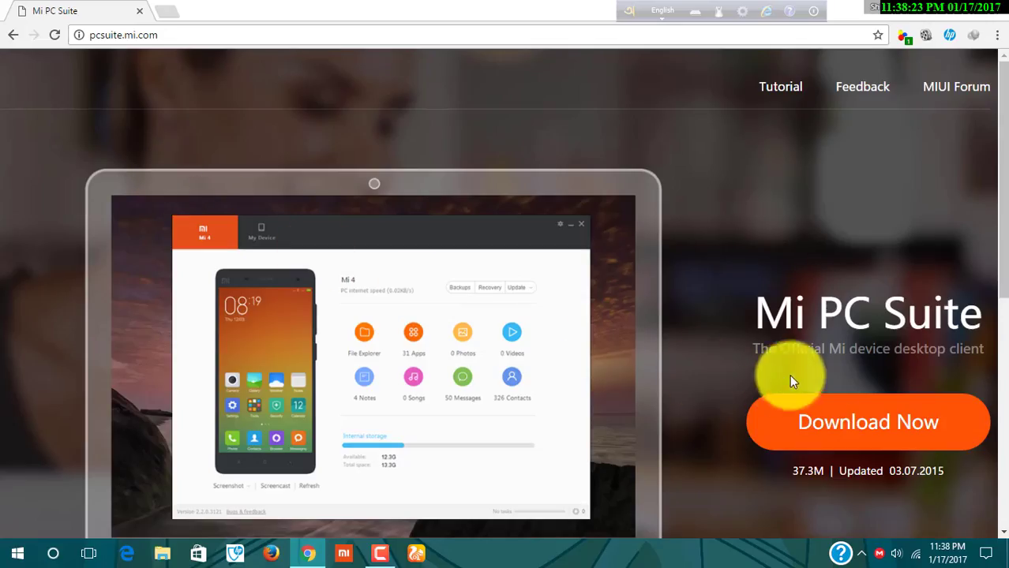
mouse_move(882, 397)
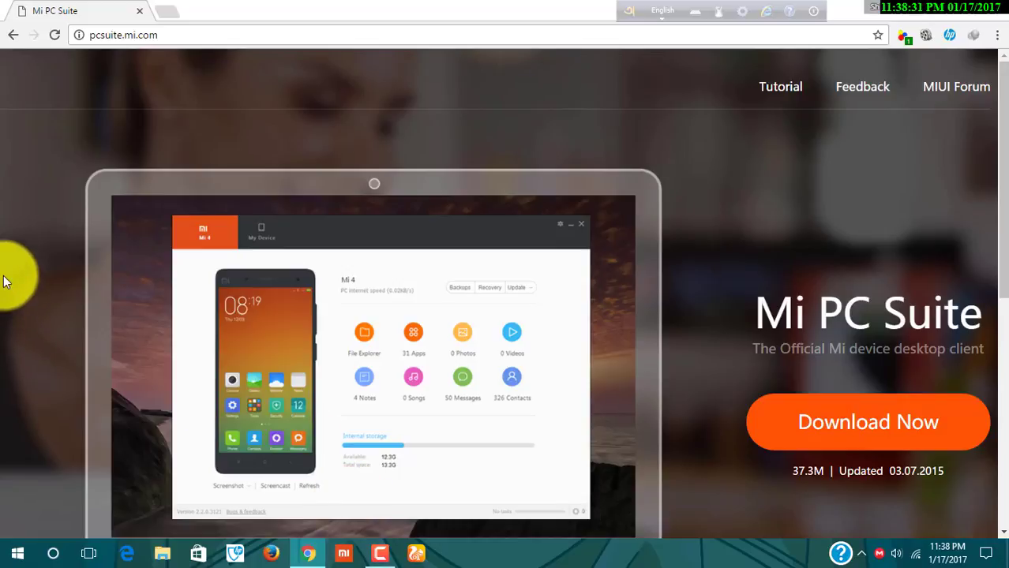
mouse_move(4, 240)
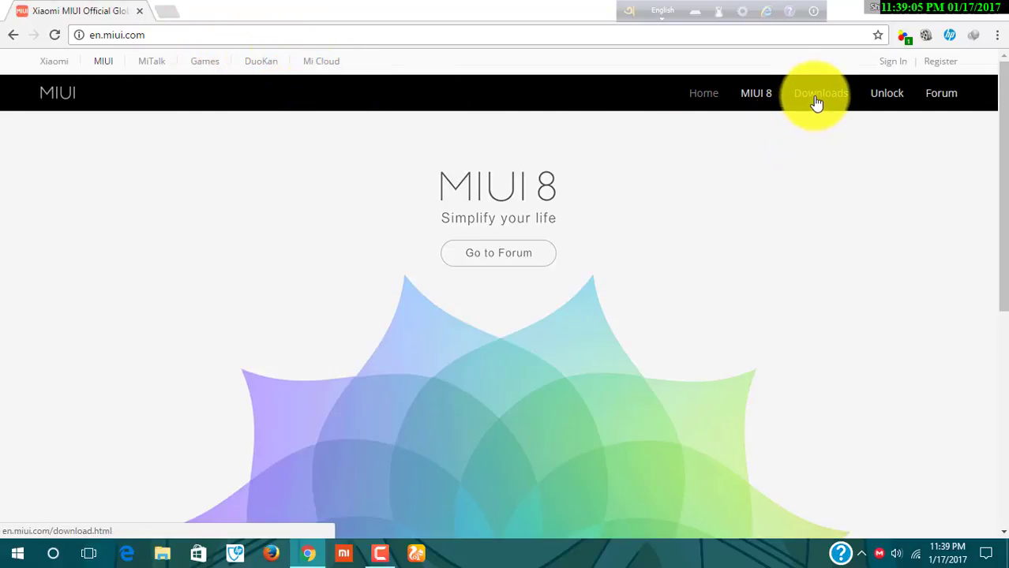
Open the Redmi 3/Prime ROM page from Downloads and its Flashing Guide
click(819, 92)
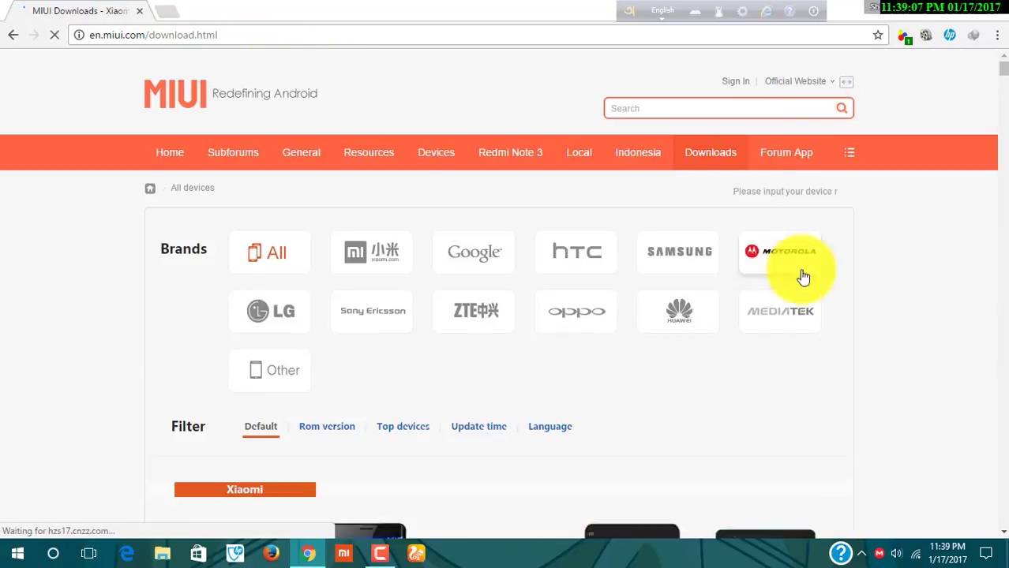
scroll(down, 3)
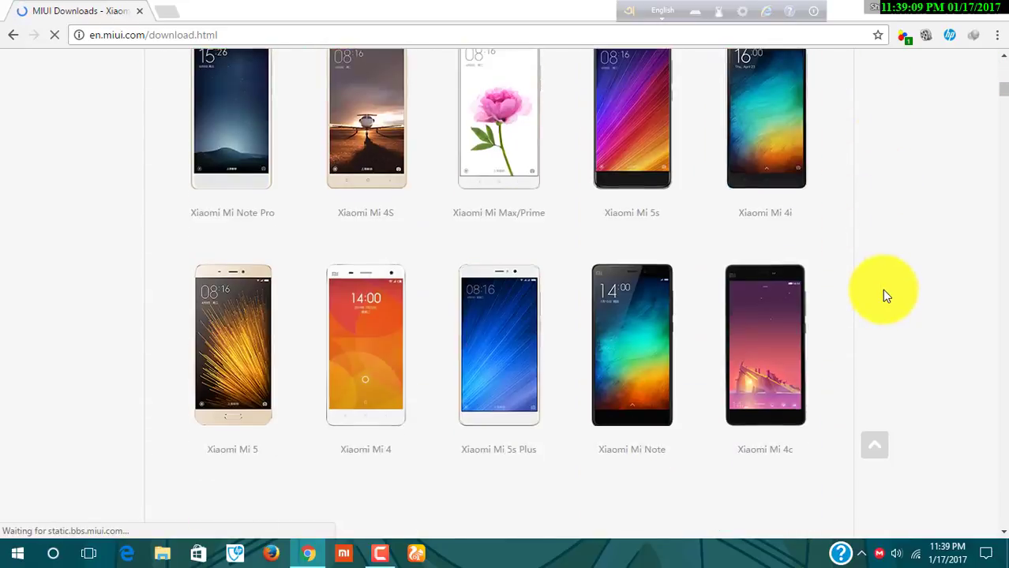
scroll(down, 3)
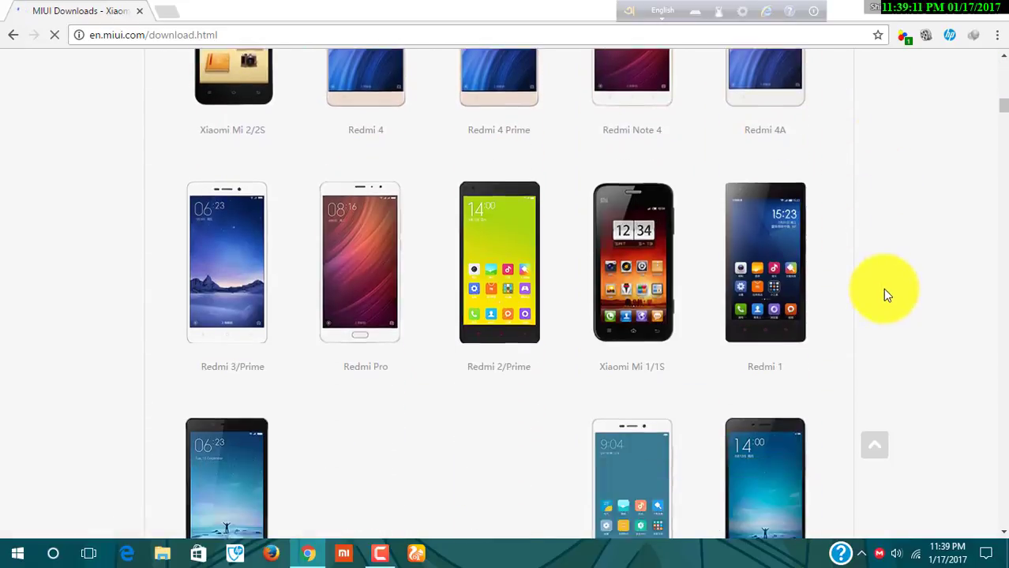
click(227, 262)
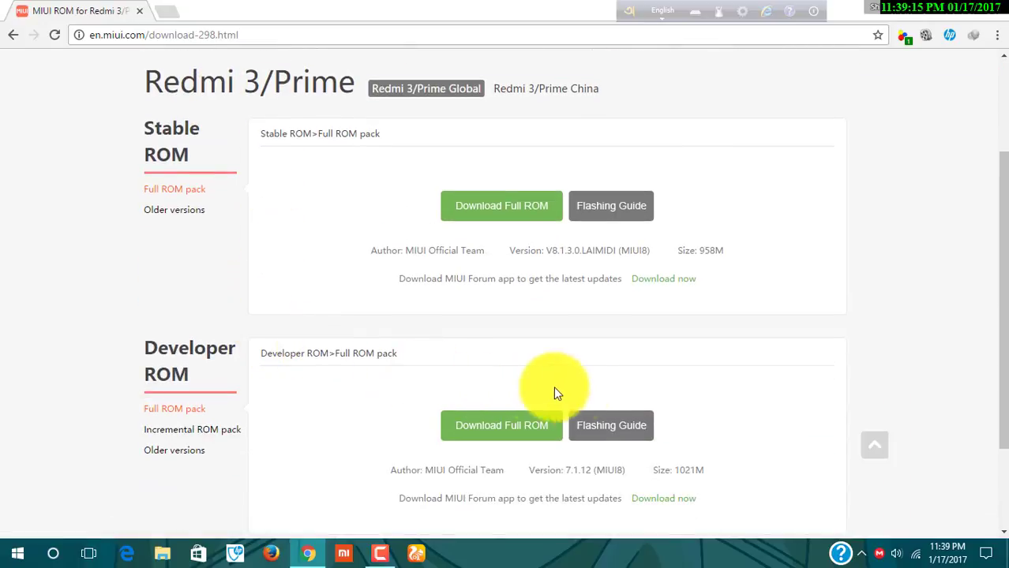
click(611, 426)
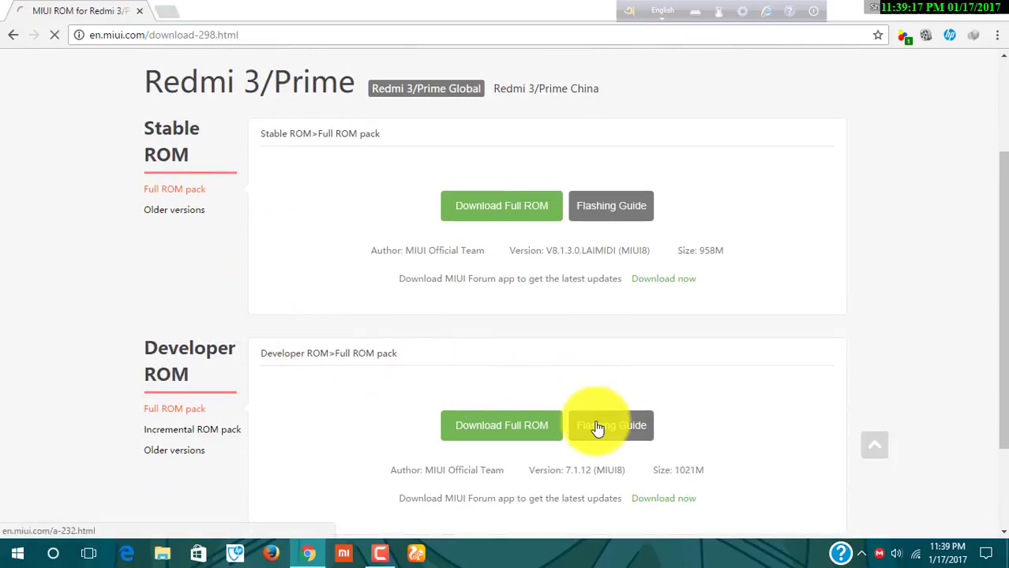
click(611, 426)
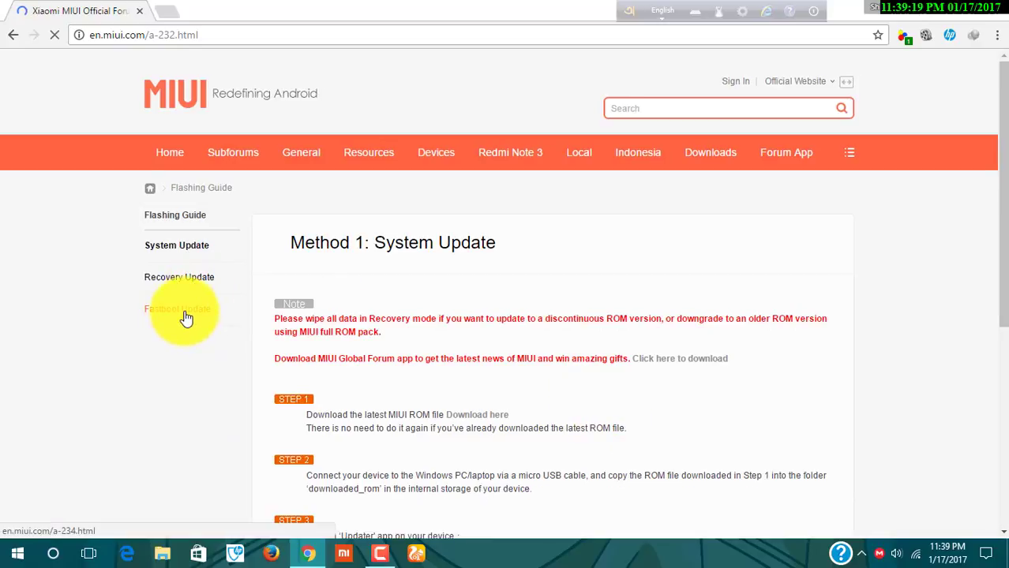
From the Fastboot Update guide, download the Redmi 3/Prime Latest China Developer fastboot file
click(177, 308)
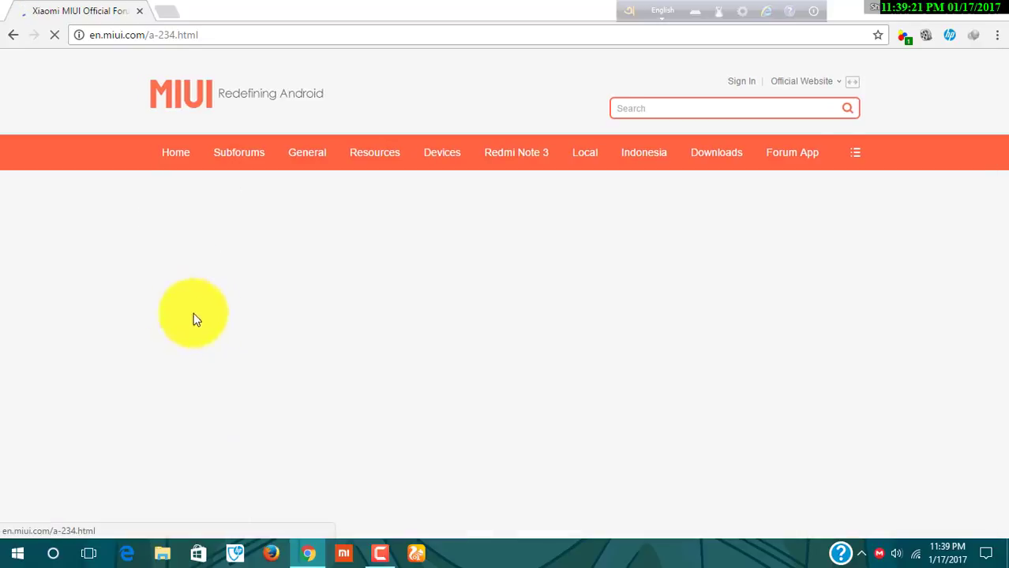
scroll(down, 3)
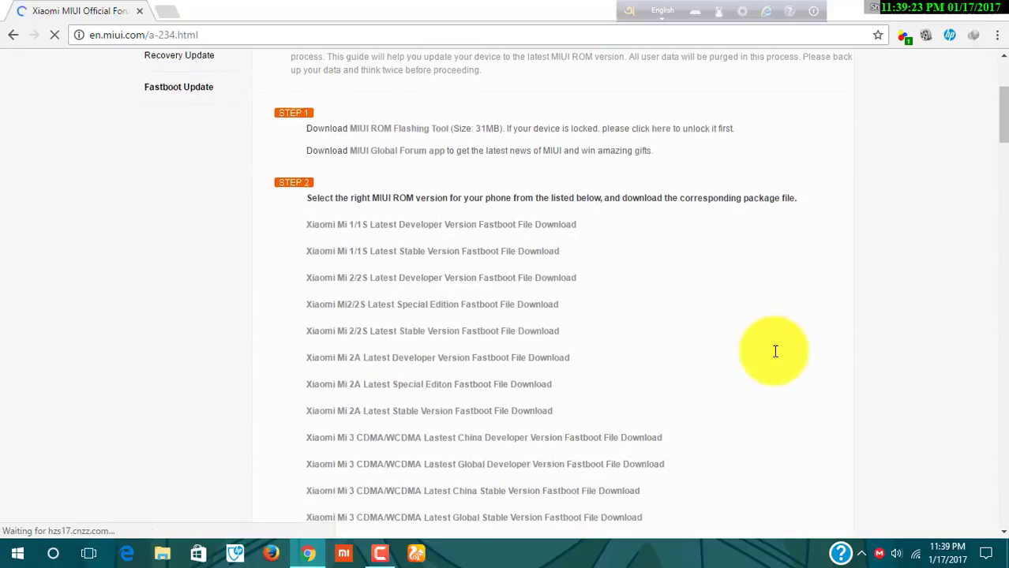
scroll(down, 3)
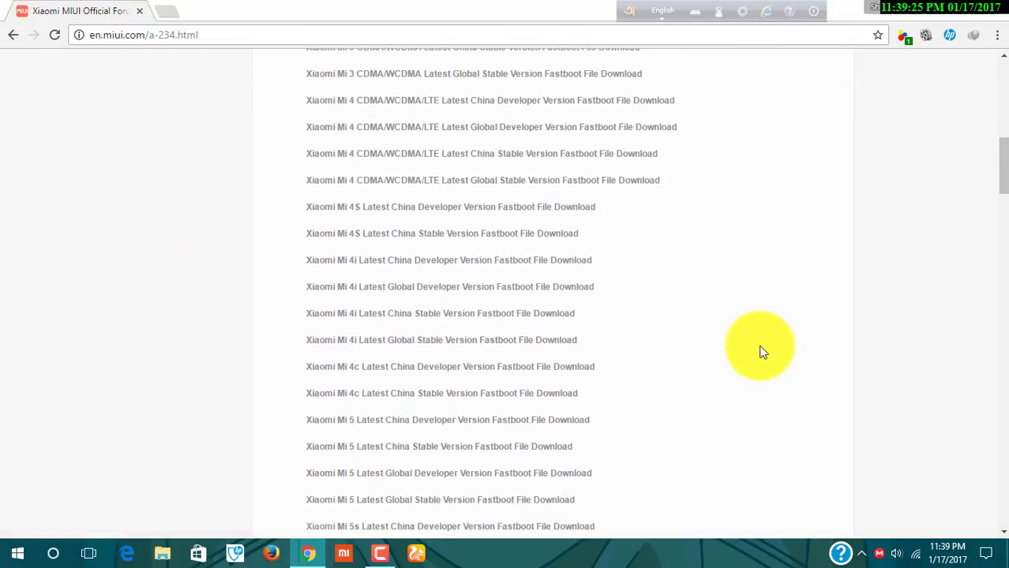
scroll(down, 3)
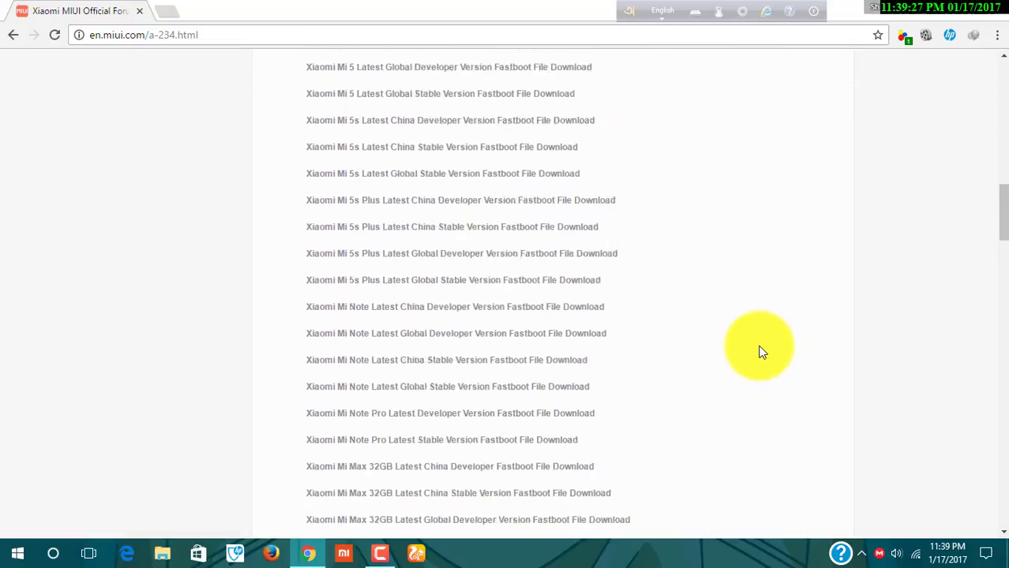
scroll(down, 3)
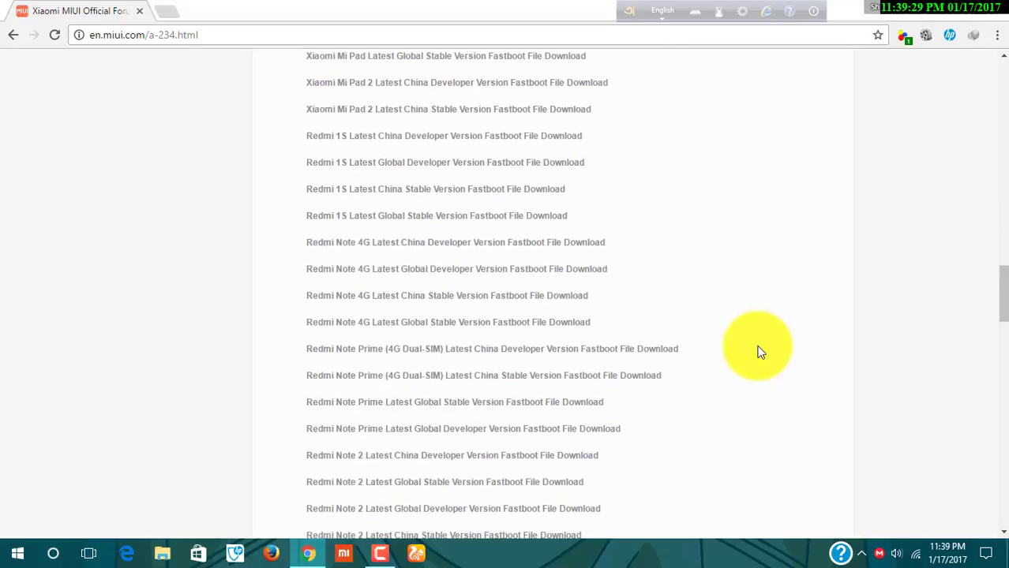
scroll(down, 3)
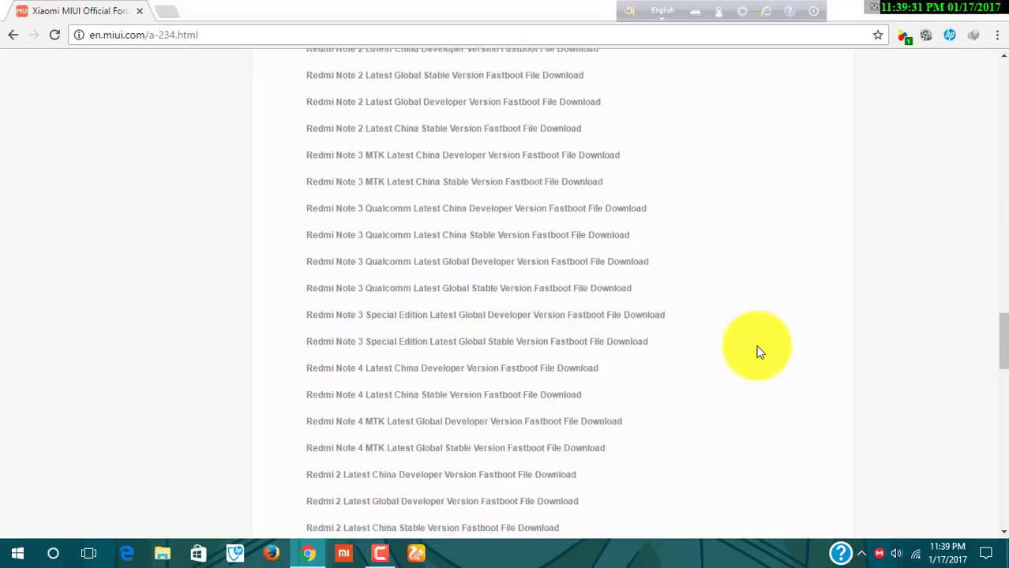
scroll(down, 3)
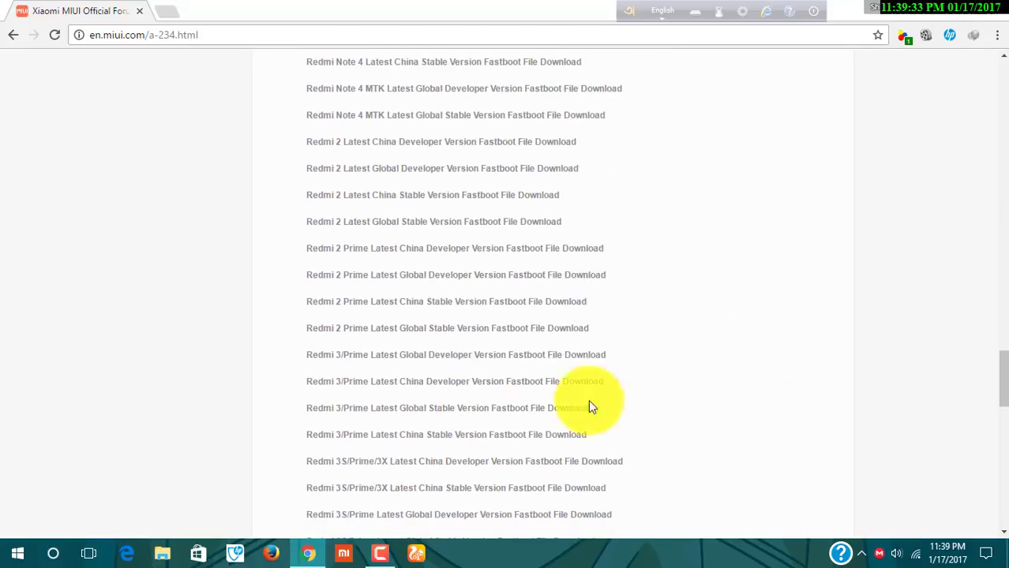
mouse_move(303, 368)
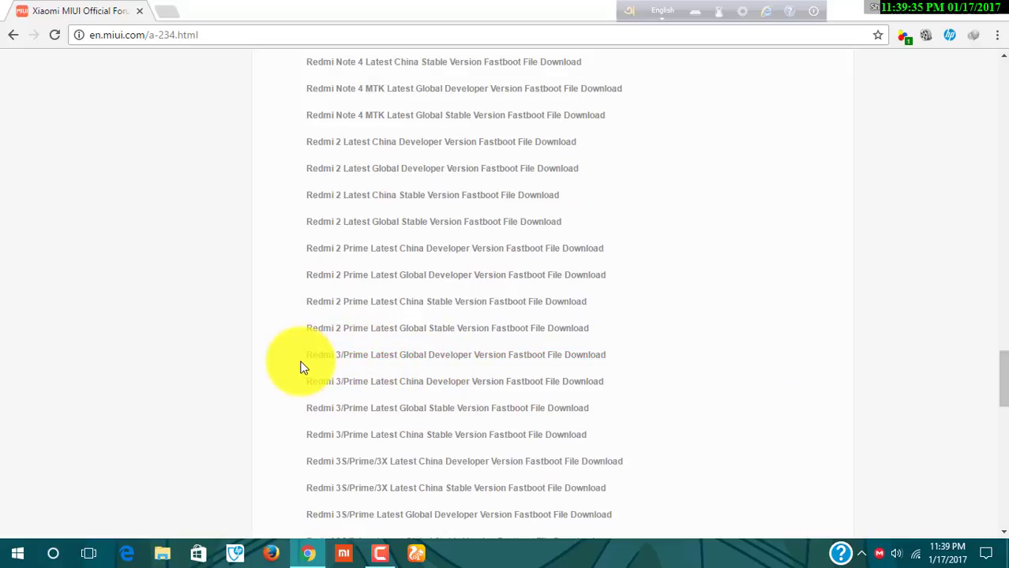
mouse_move(404, 354)
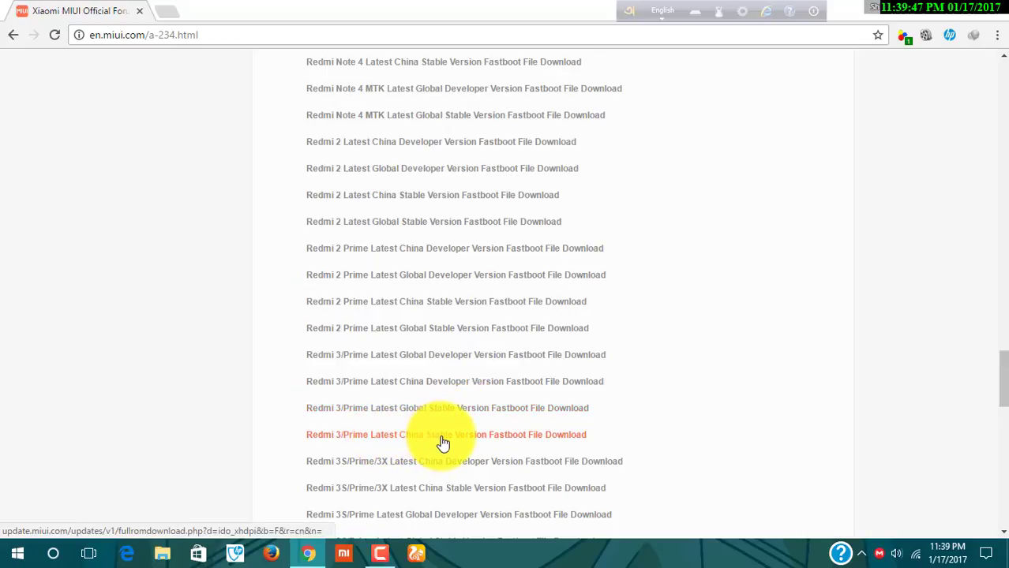
mouse_move(464, 426)
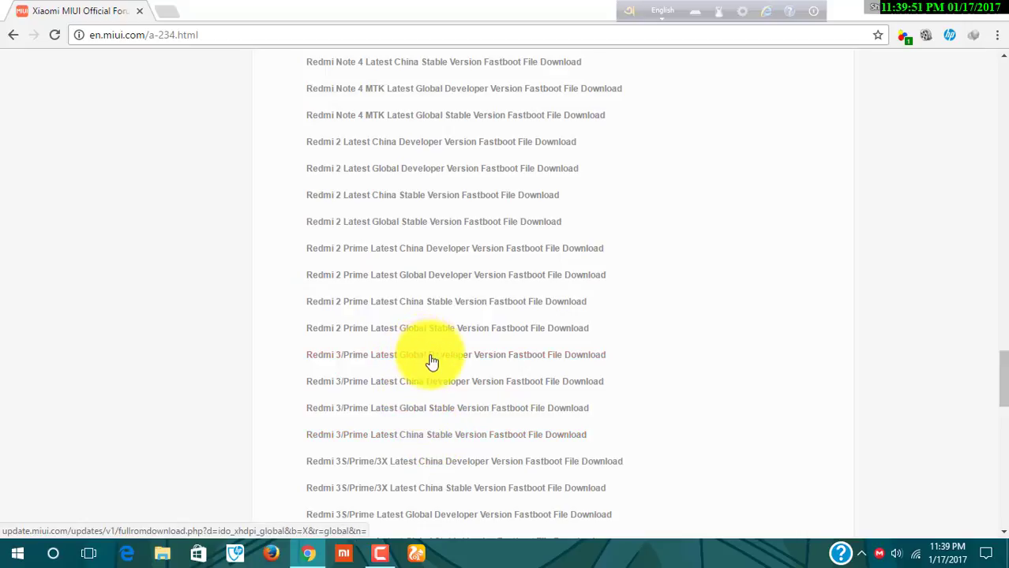
mouse_move(387, 372)
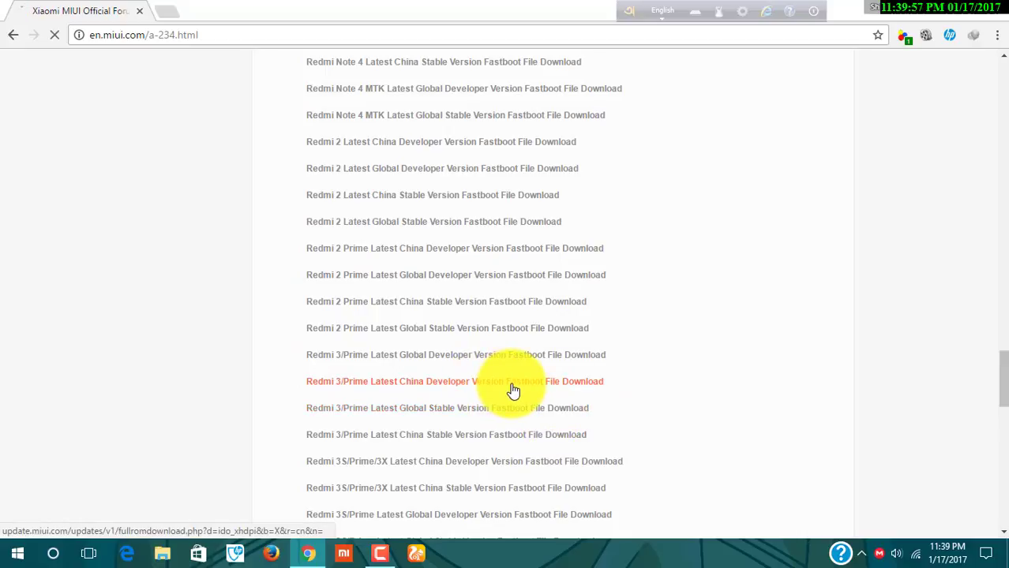
click(513, 381)
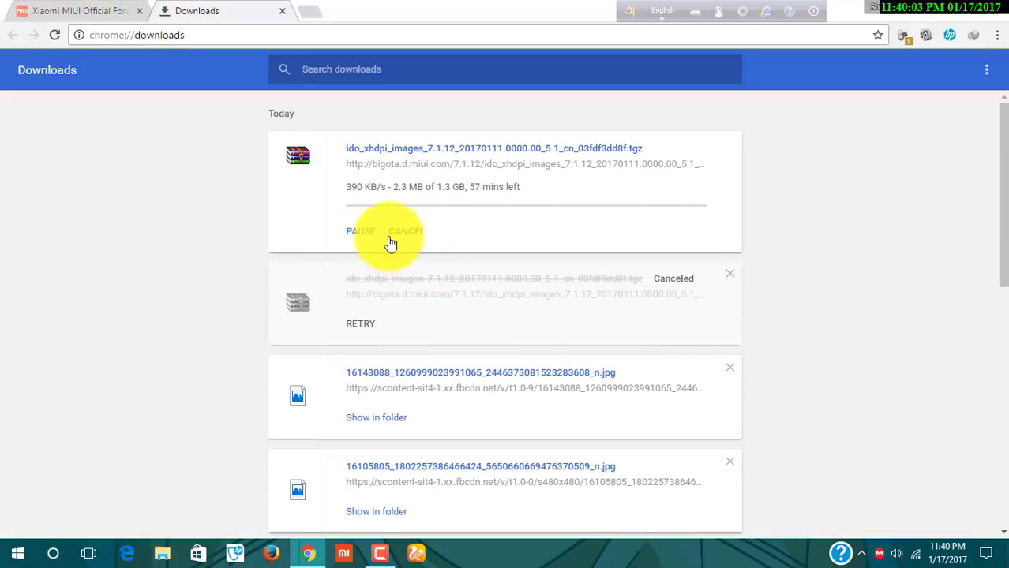
mouse_move(397, 240)
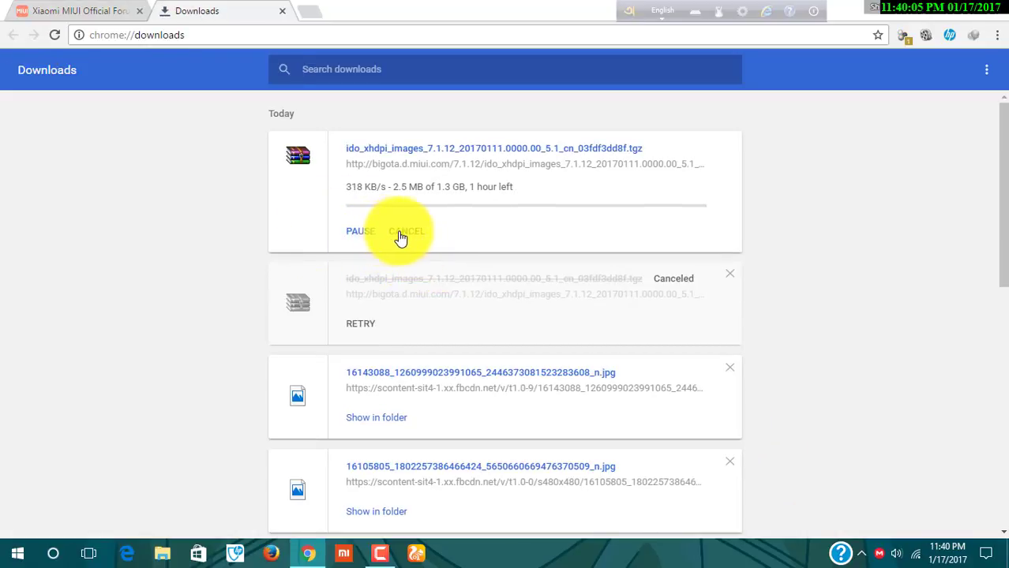
Check the tgz download progress, then leave Chrome minimized behind the desktop
click(408, 230)
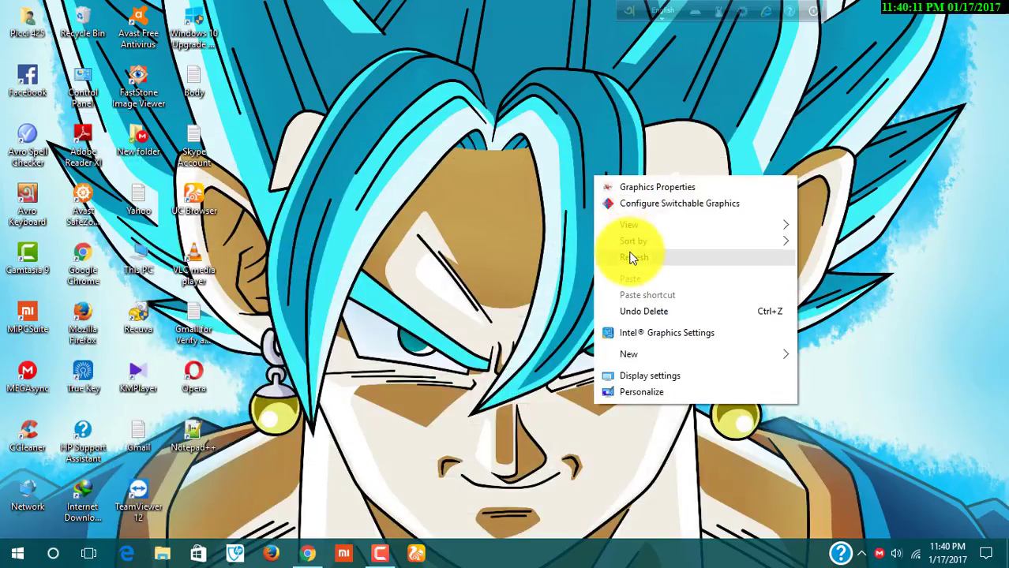
Browse This PC > Local Disk (D:) > Redmi 3 and select the MiPhone installer
click(634, 257)
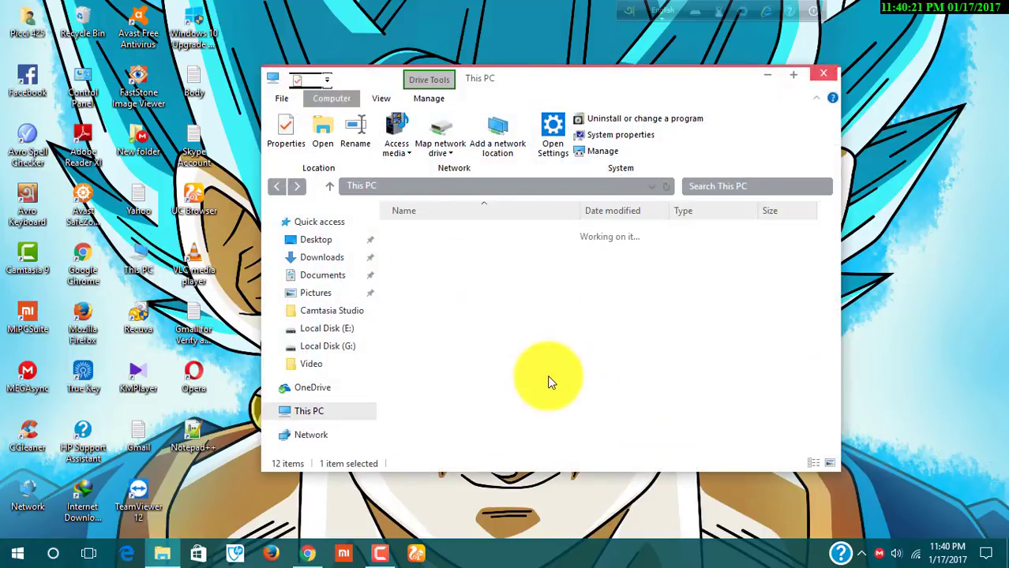
double_click(327, 327)
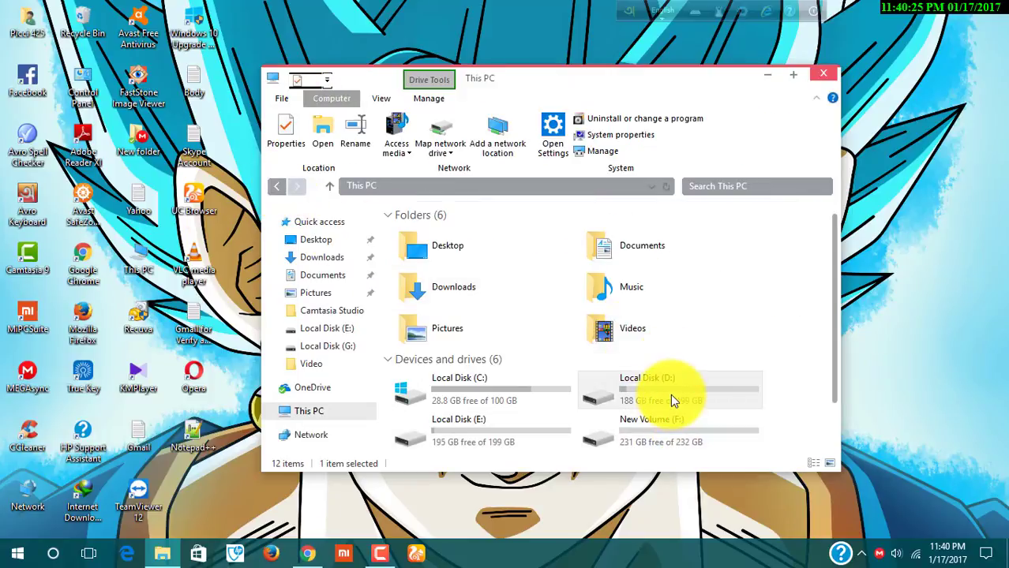
double_click(647, 378)
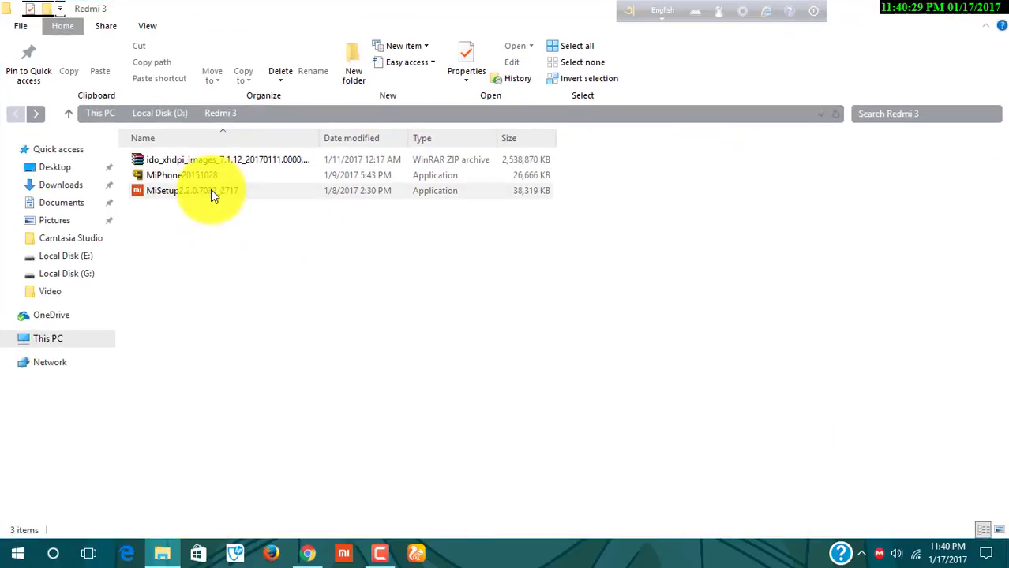
mouse_move(249, 199)
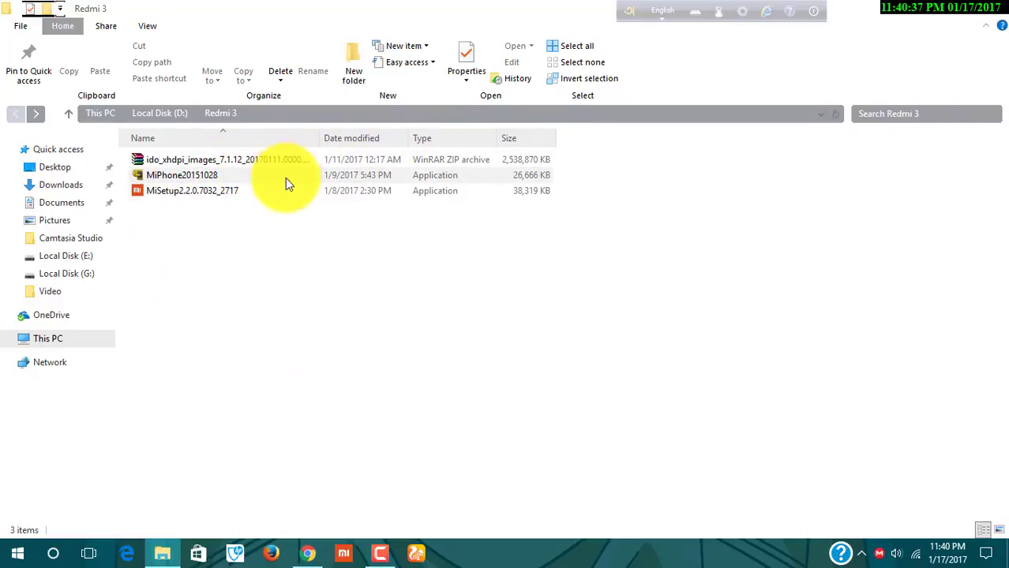
mouse_move(261, 189)
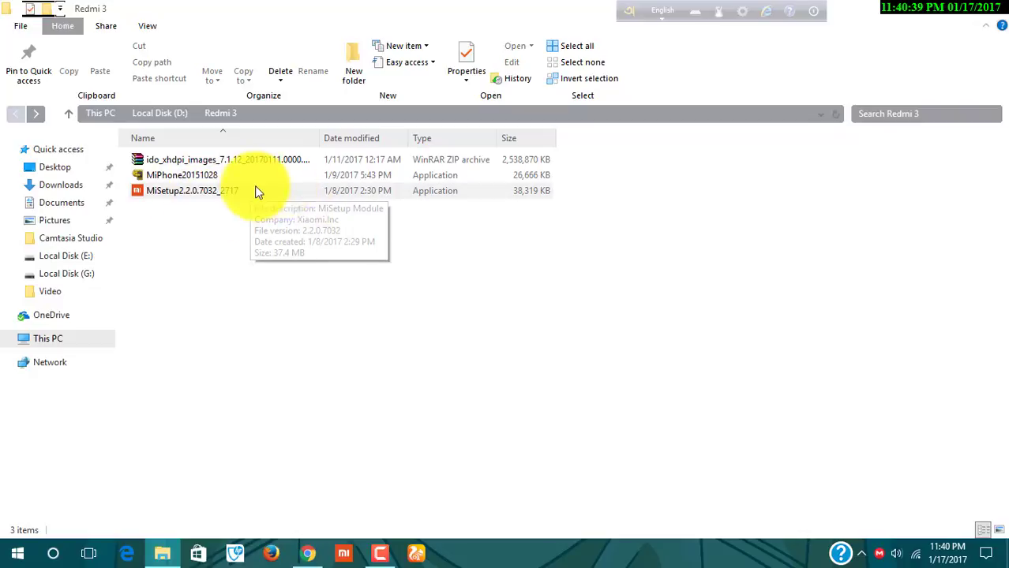
mouse_move(266, 181)
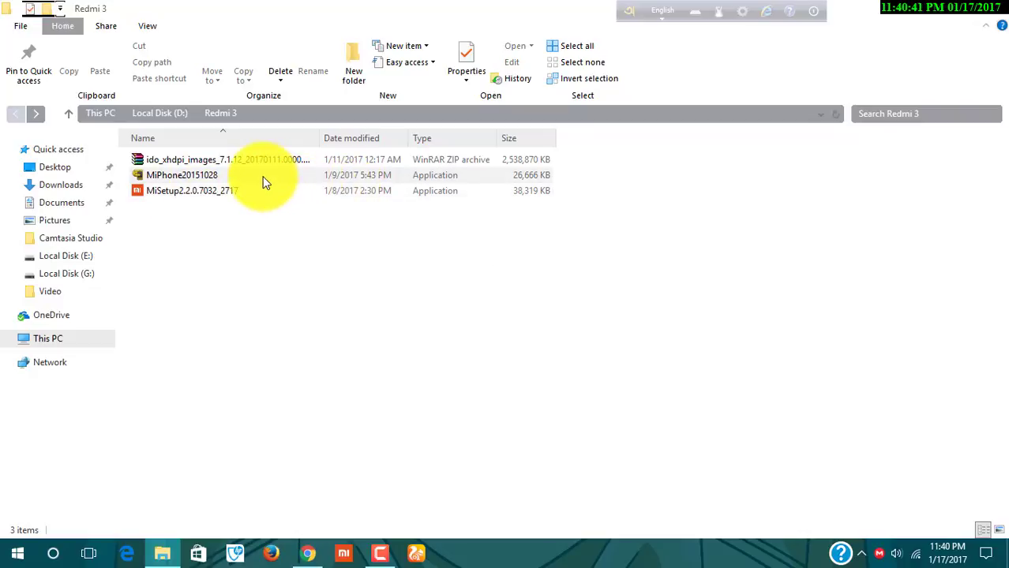
mouse_move(375, 180)
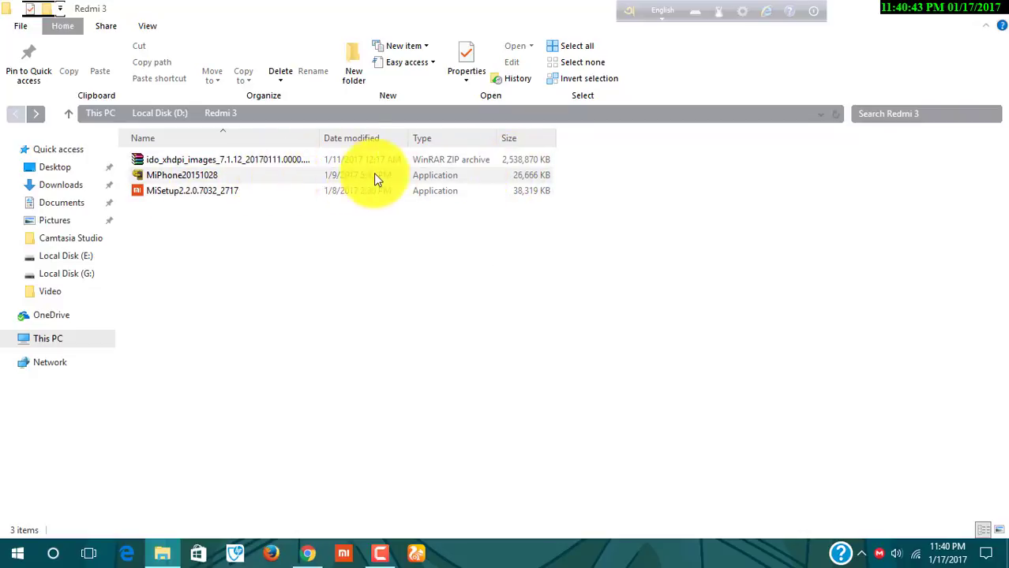
mouse_move(452, 196)
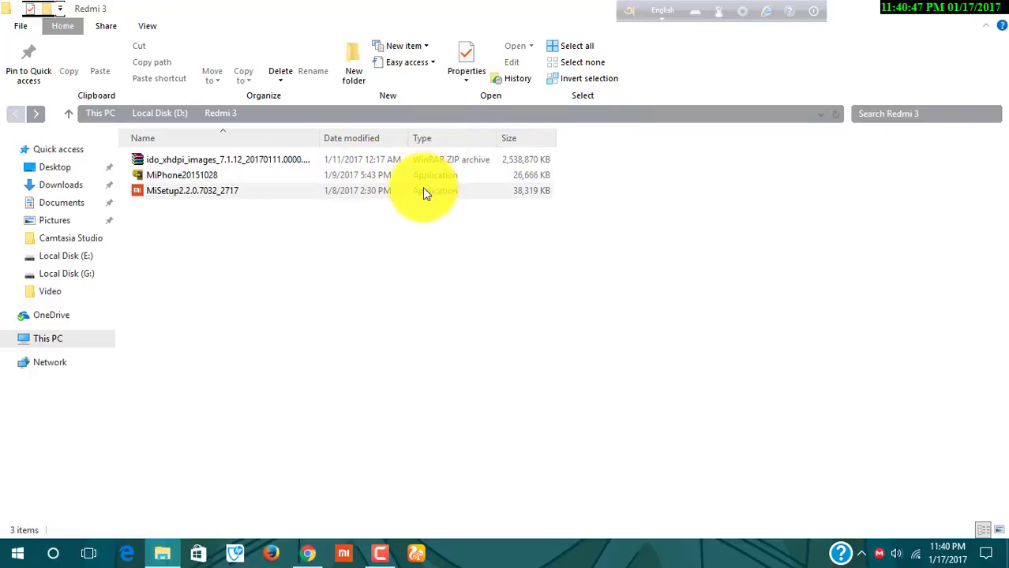
click(192, 190)
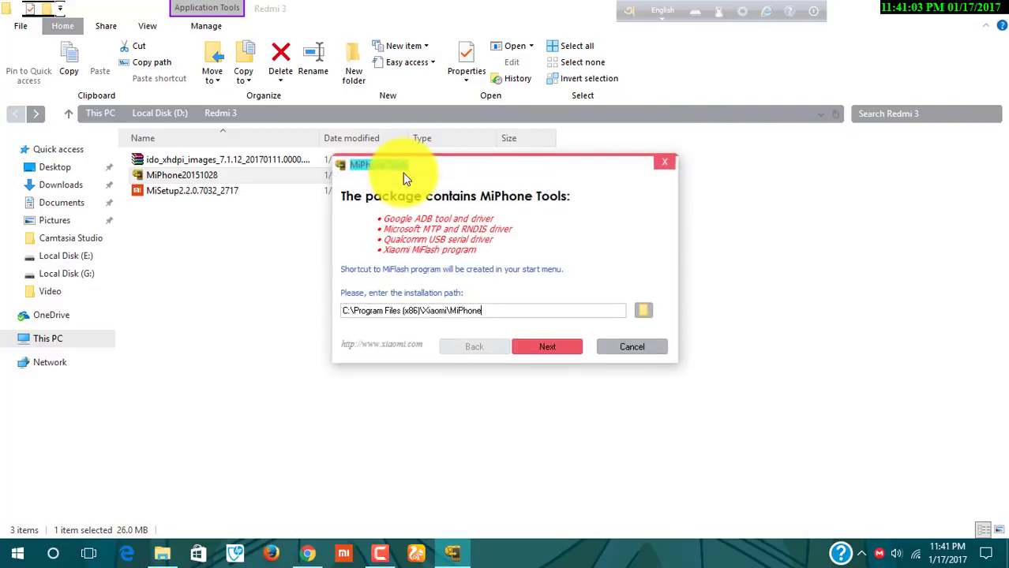
Install MiPhone Tools to the default path and finish the wizard
click(547, 348)
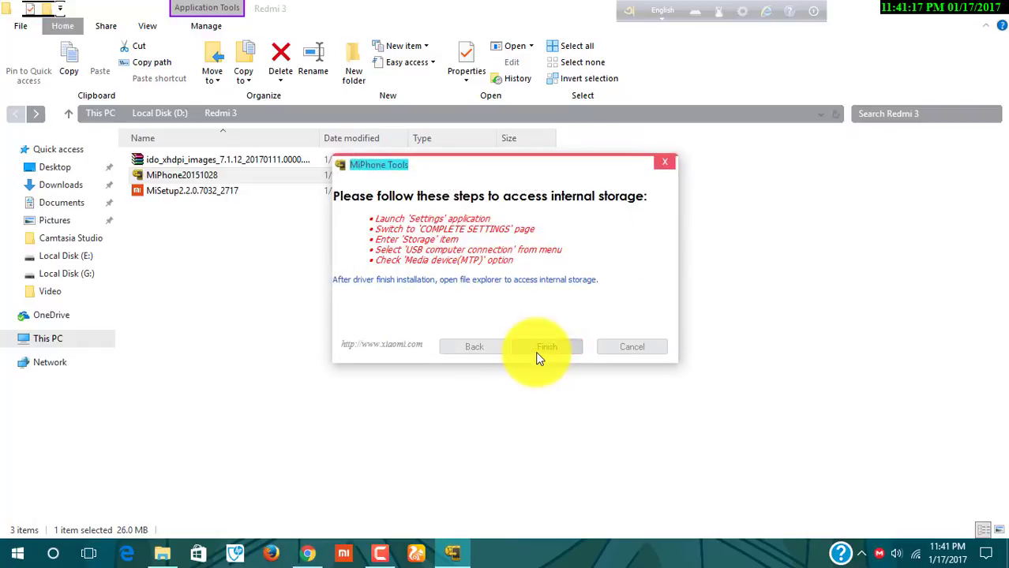
click(546, 347)
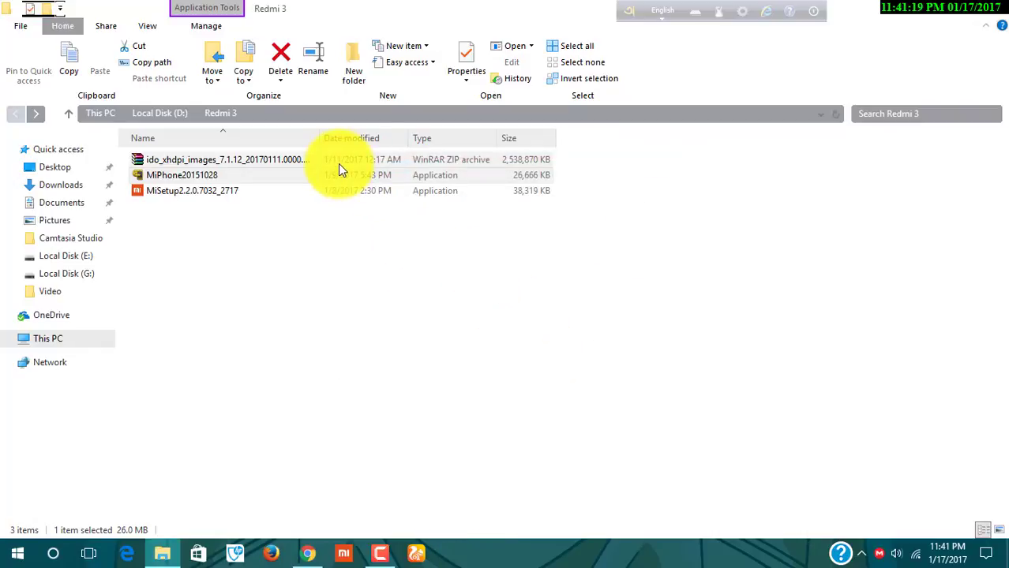
Extract the ROM zip archive with WinRAR to Local Disk (E:)
click(224, 159)
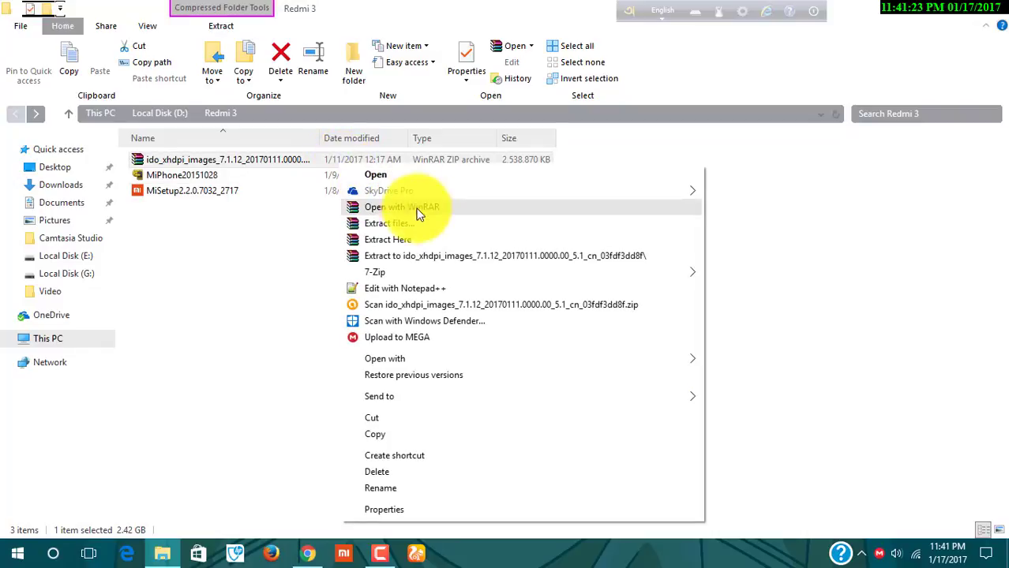
mouse_move(432, 224)
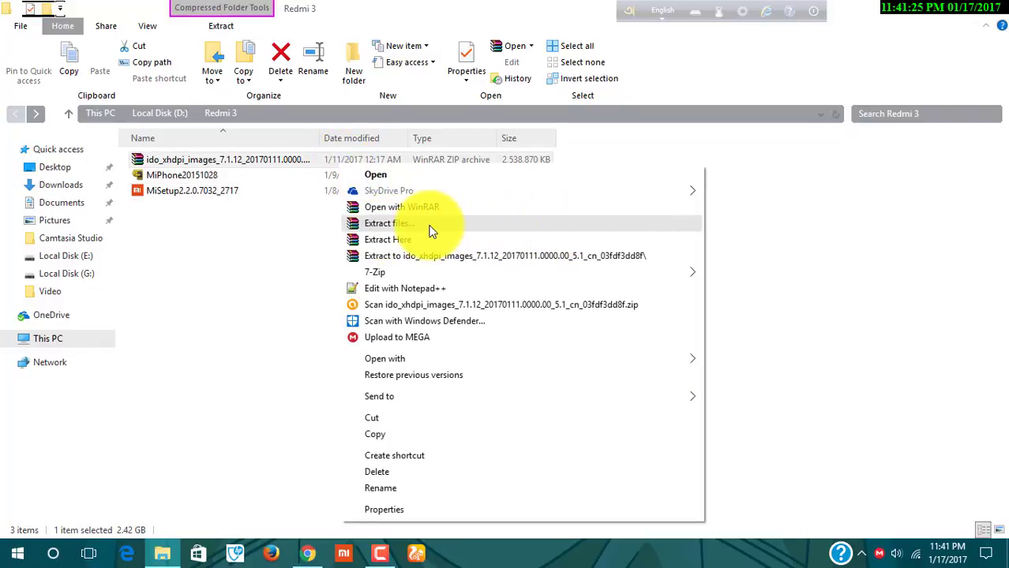
mouse_move(533, 234)
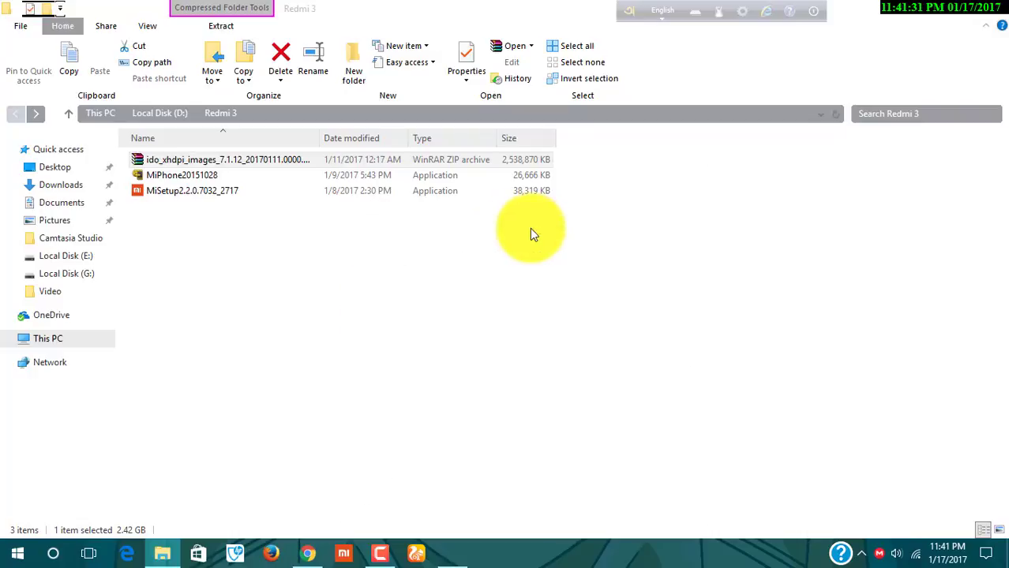
click(221, 25)
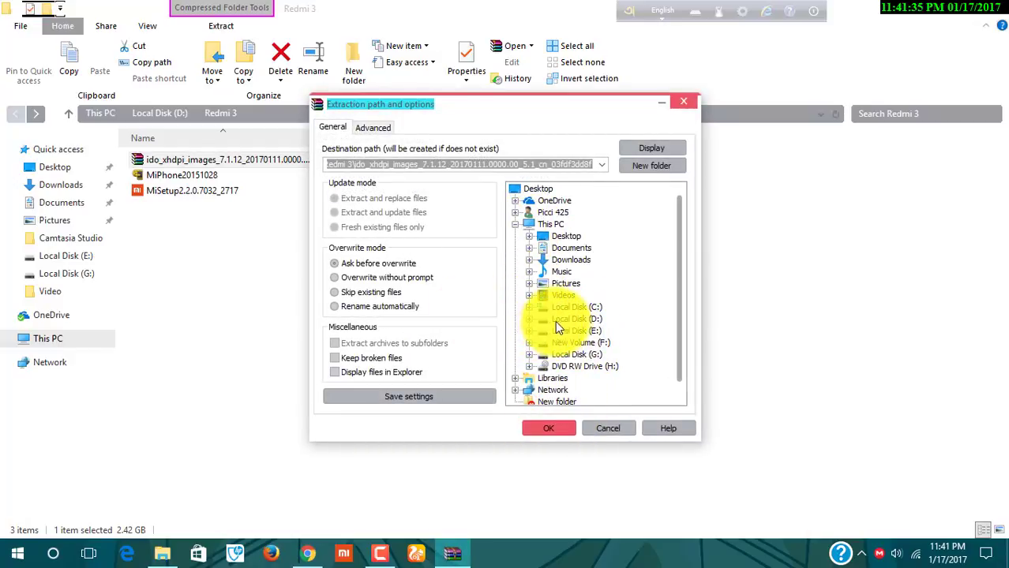
click(576, 330)
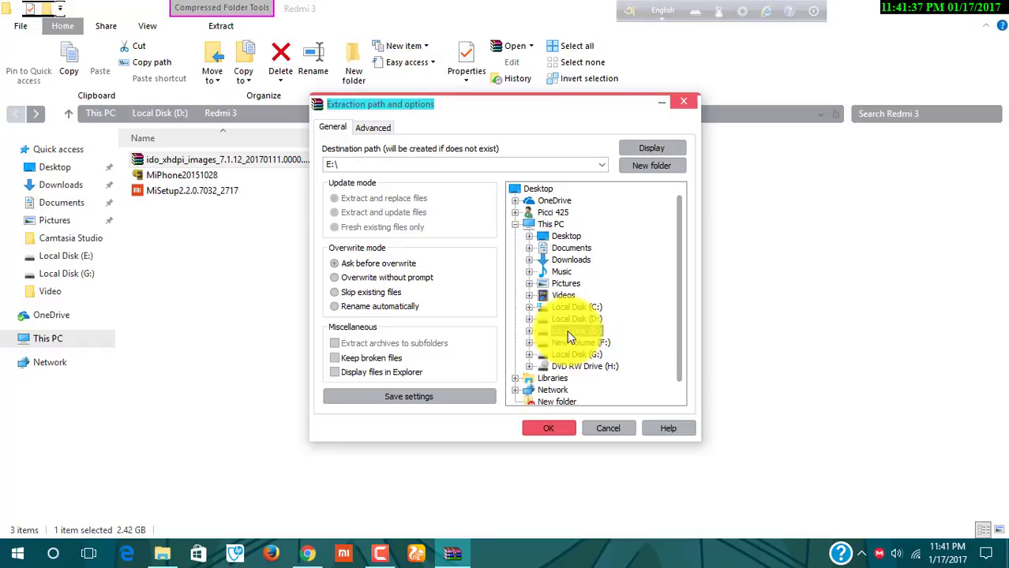
click(548, 428)
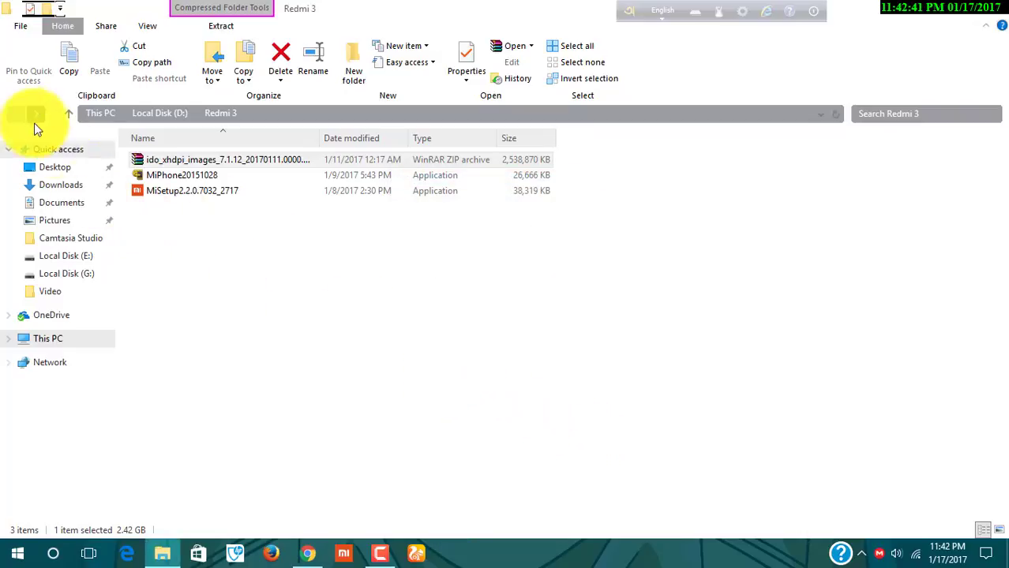
On Local Disk (E:), check the extracted ido_xhdpi_images folder and its images subfolder
click(16, 114)
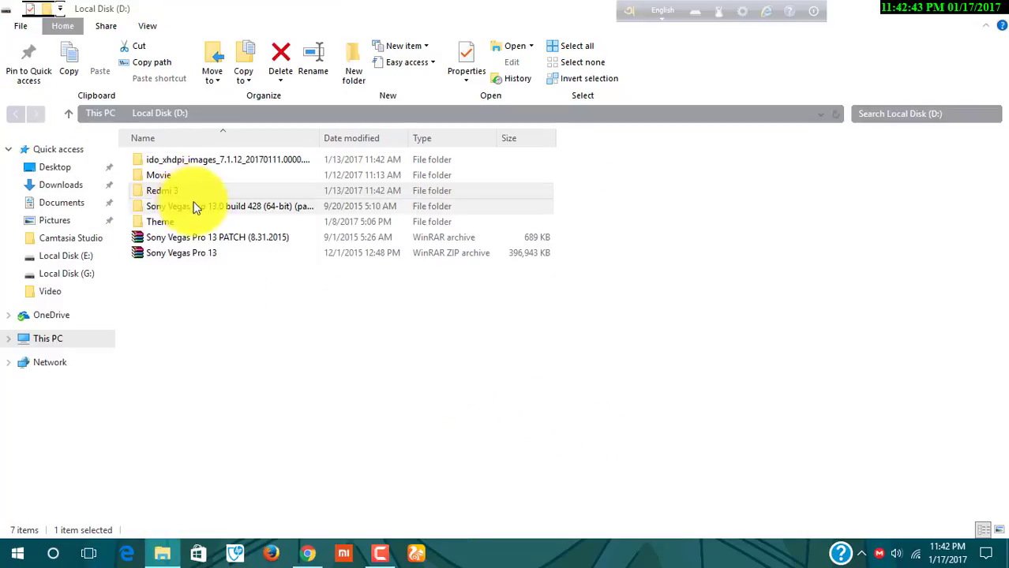
click(47, 338)
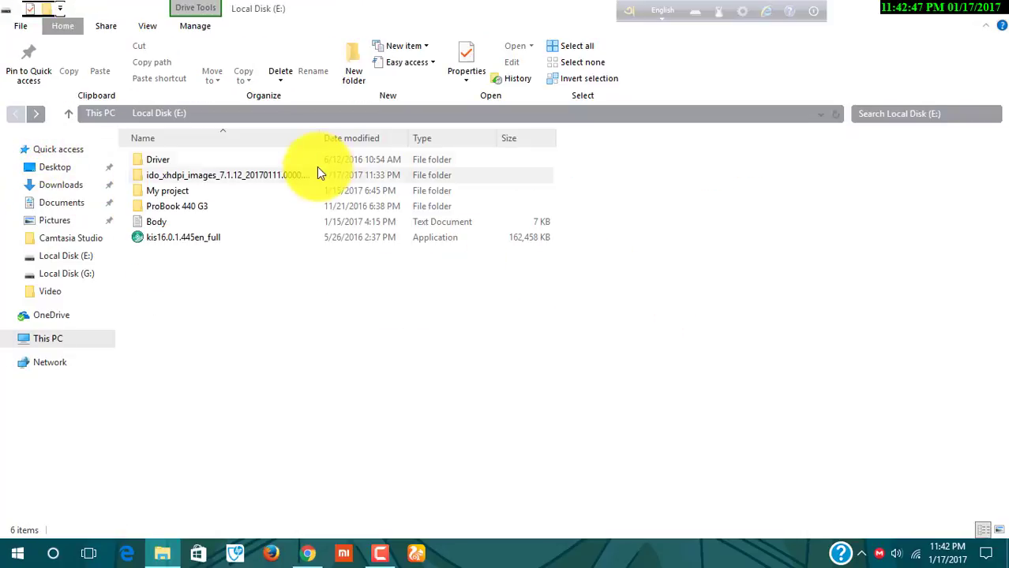
mouse_move(350, 177)
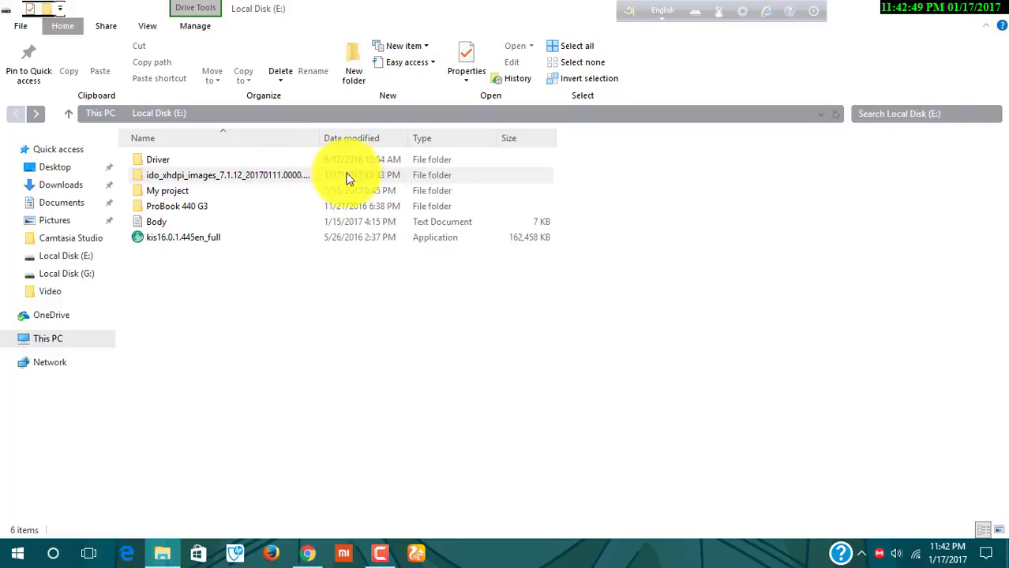
double_click(227, 173)
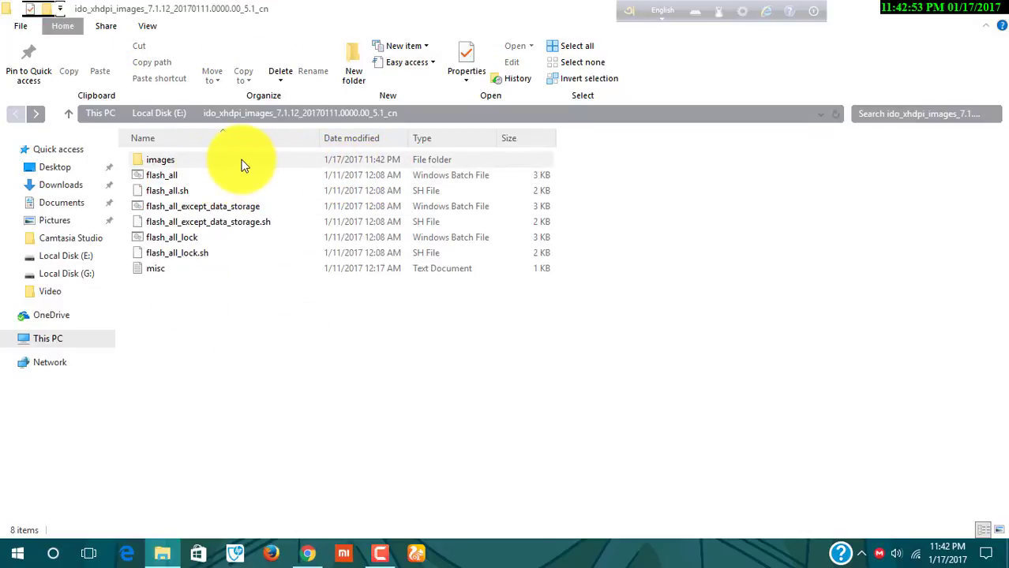
double_click(160, 160)
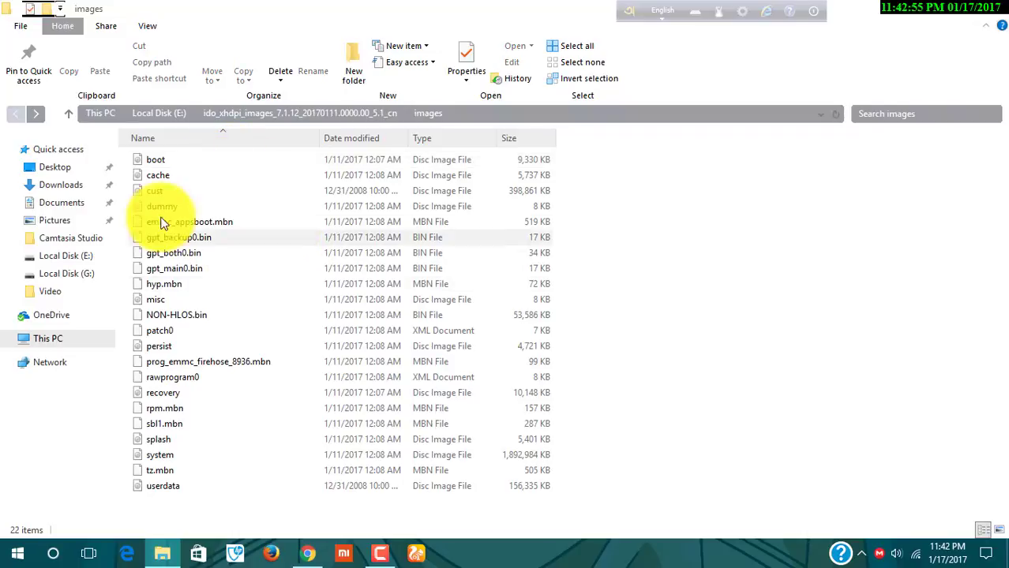
click(15, 113)
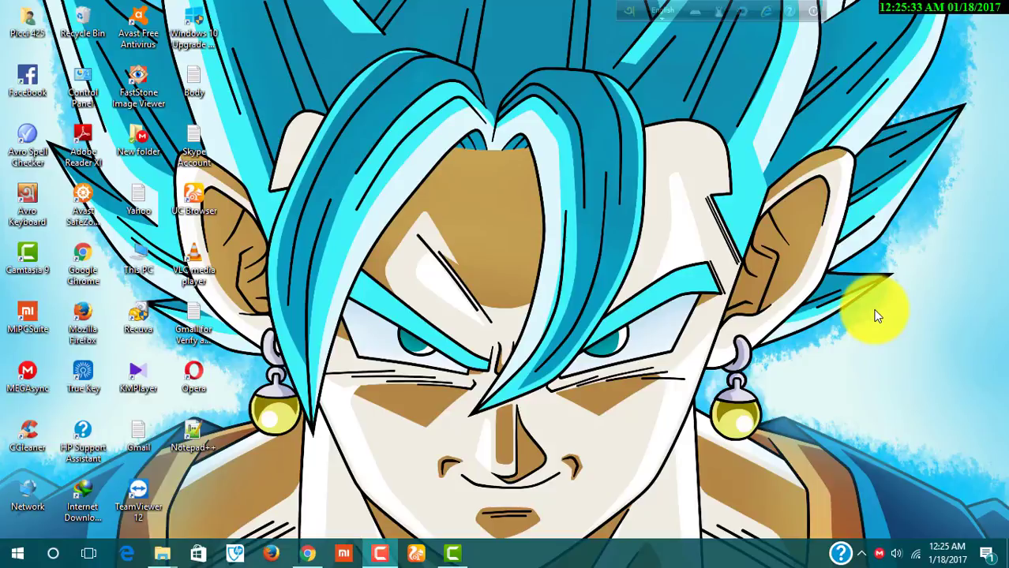
mouse_move(928, 303)
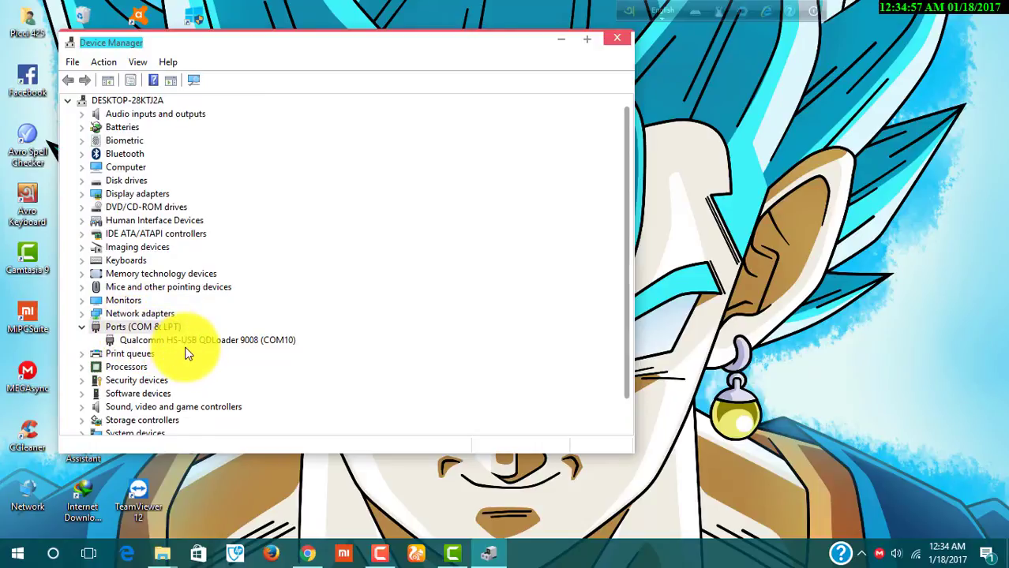
mouse_move(195, 346)
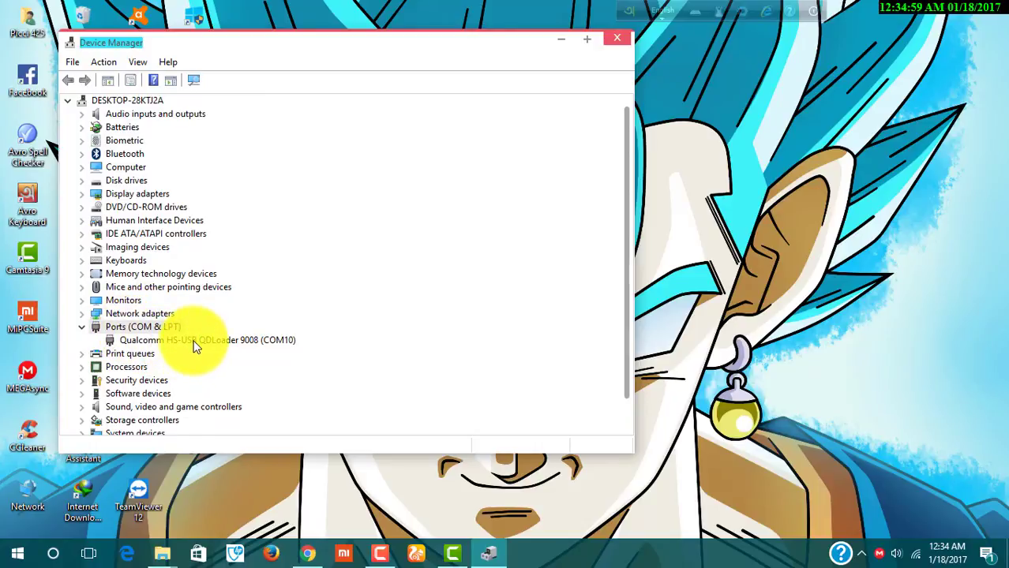
mouse_move(837, 132)
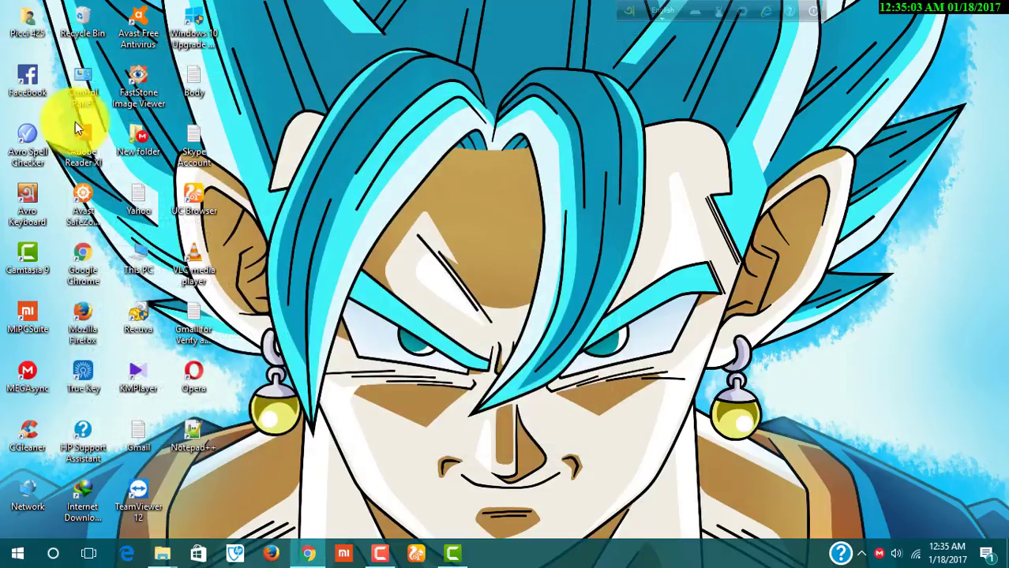
mouse_move(193, 375)
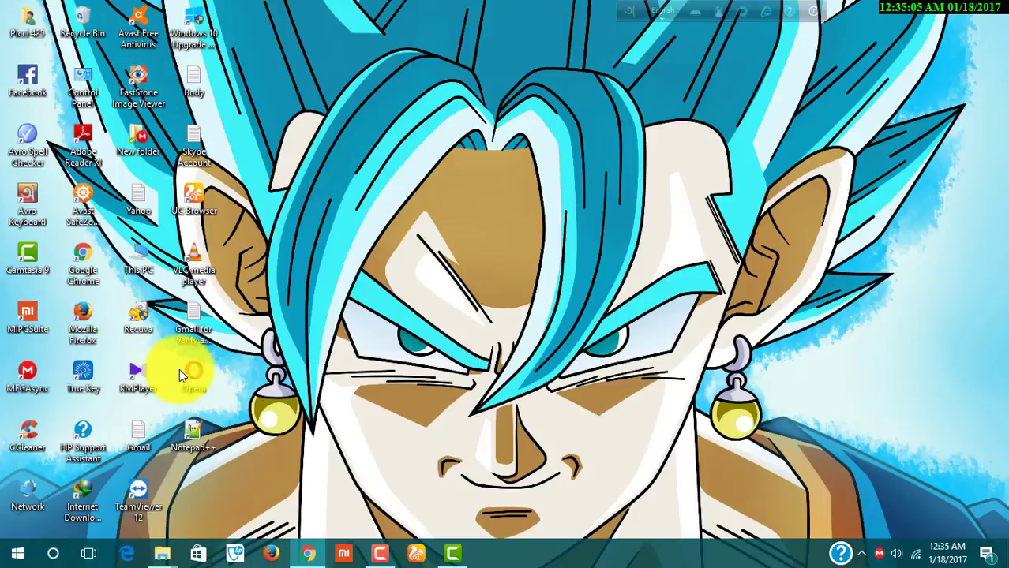
Launch MiFlash from C:\Program Files (x86)\Xiaomi\MiPhone
double_click(139, 260)
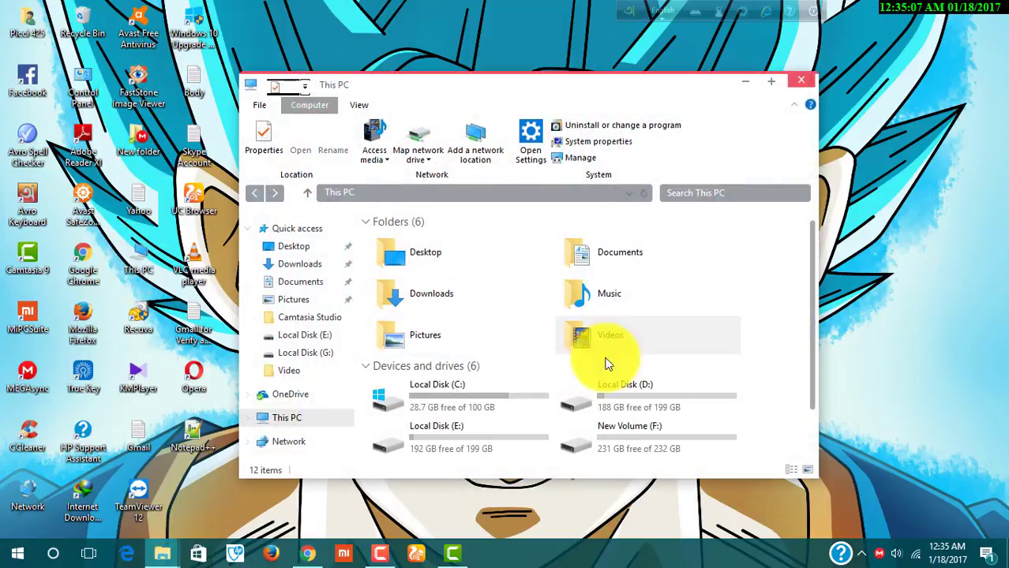
double_click(436, 385)
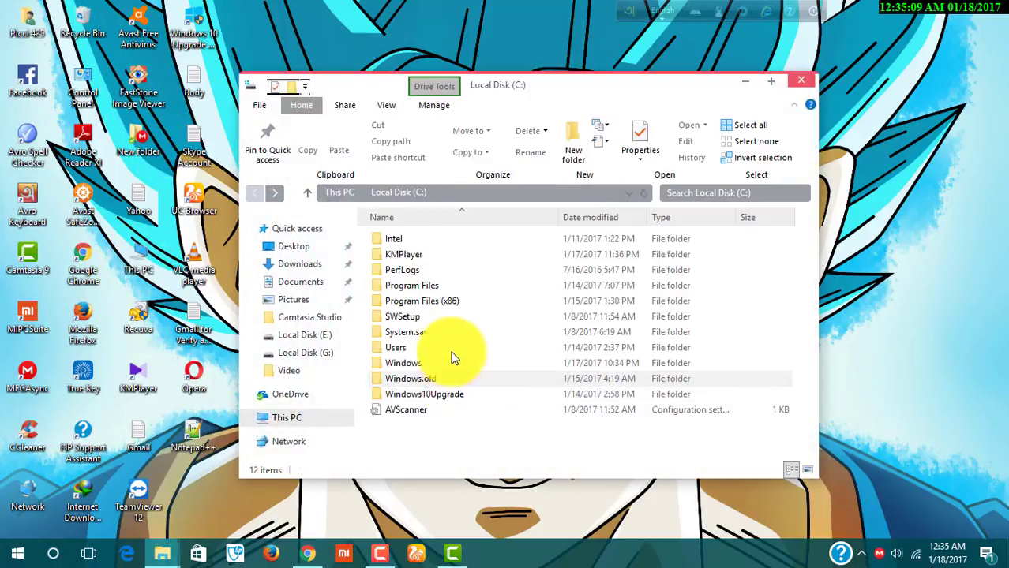
double_click(422, 300)
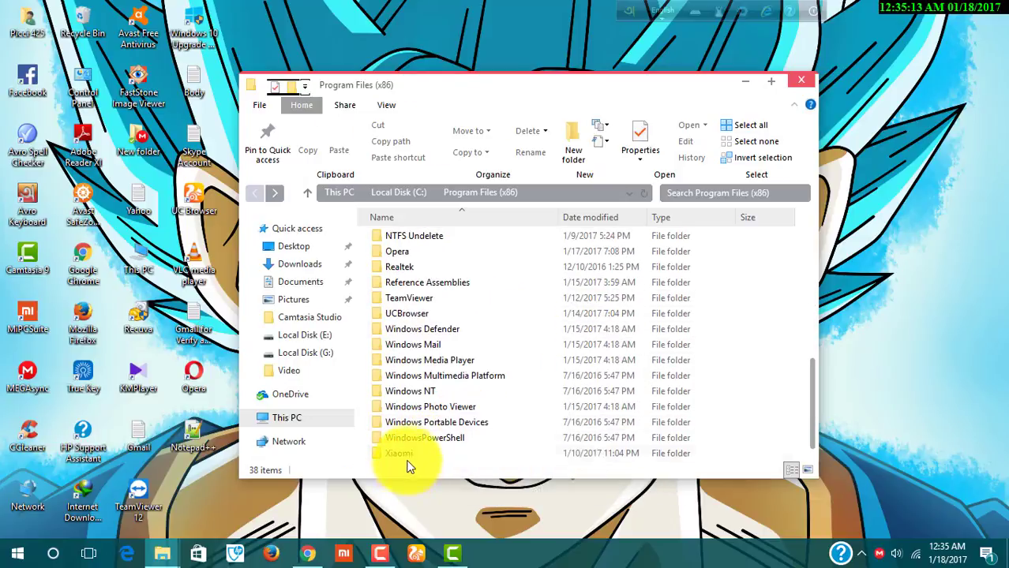
double_click(398, 453)
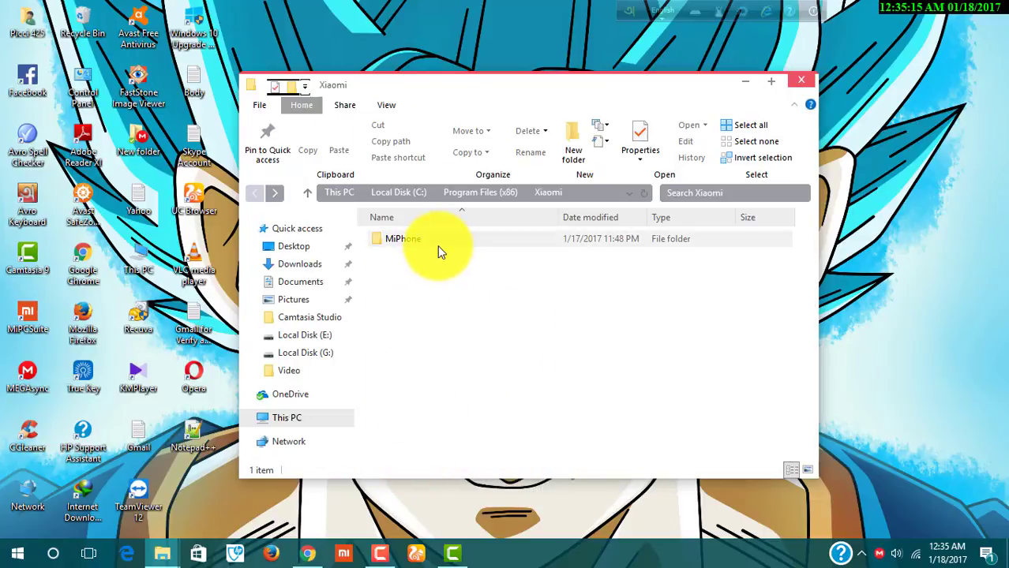
double_click(403, 238)
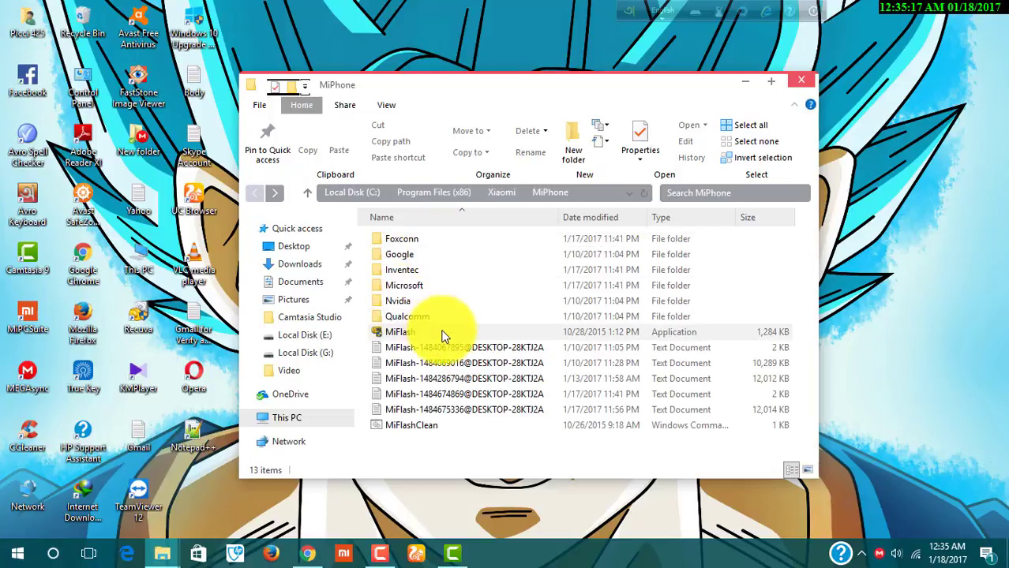
click(398, 331)
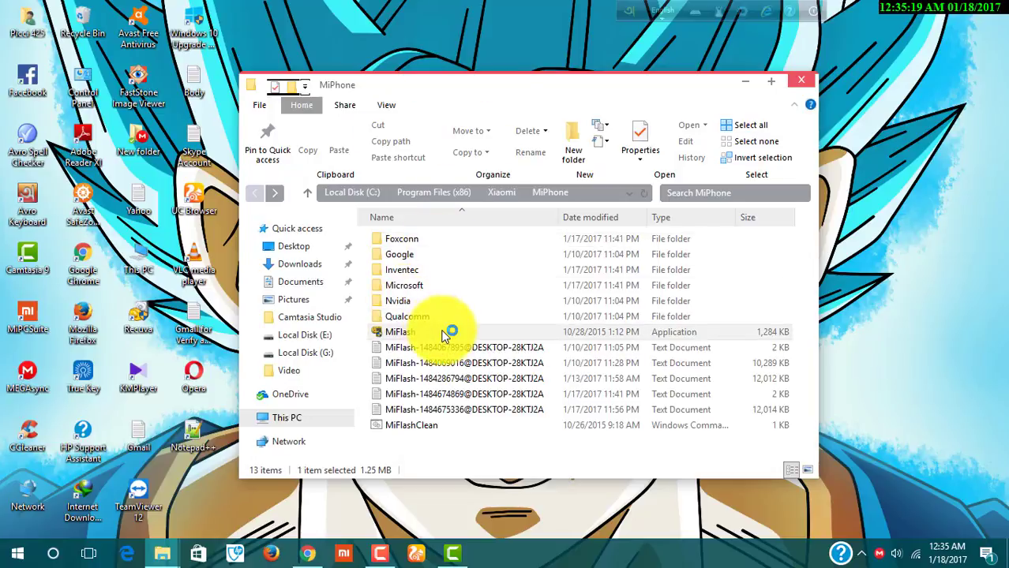
double_click(400, 332)
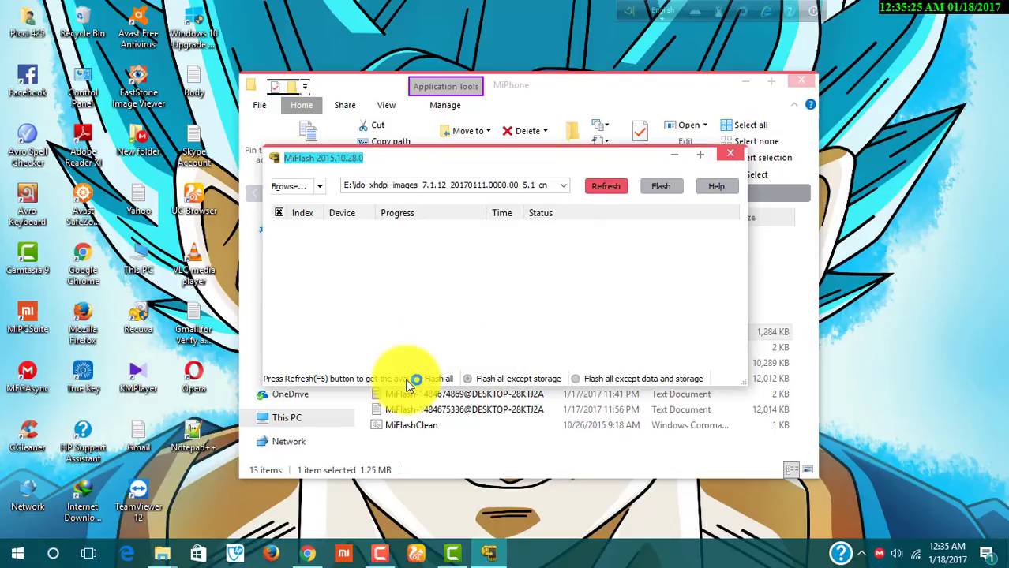
mouse_move(470, 331)
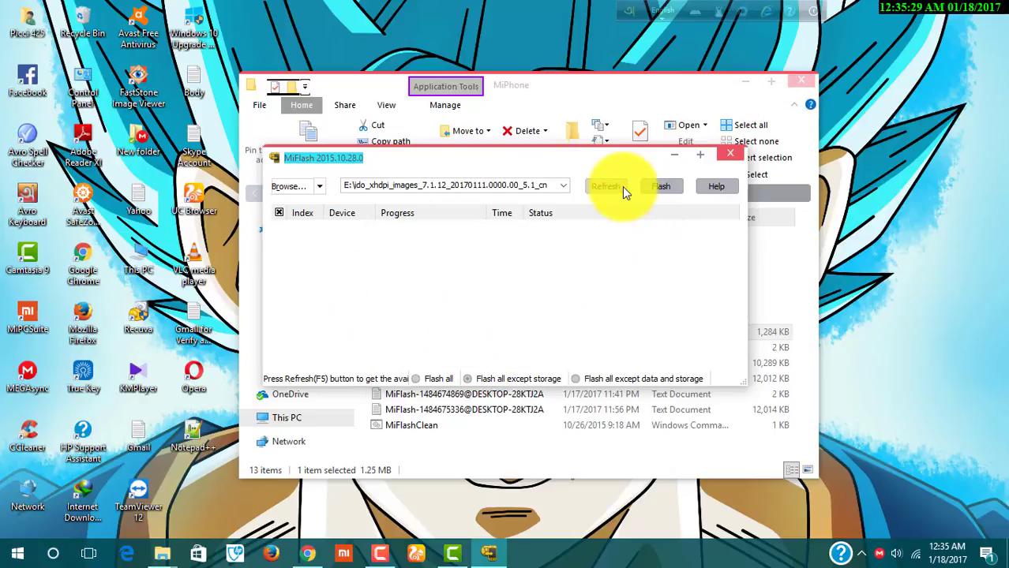
Refresh to detect the phone on COM10 and browse to E:\ido_xhdpi_images as the image path
click(606, 187)
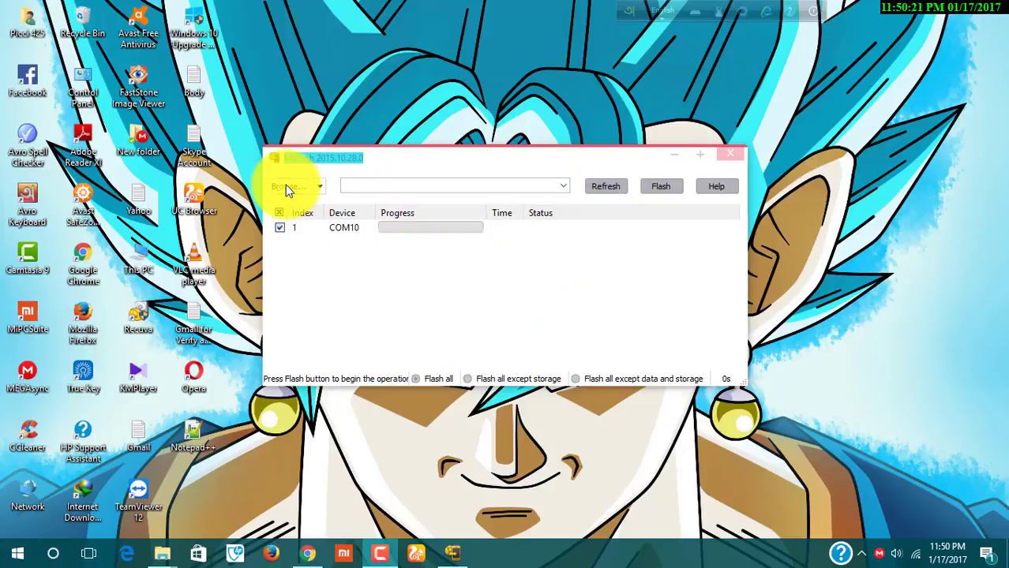
click(292, 186)
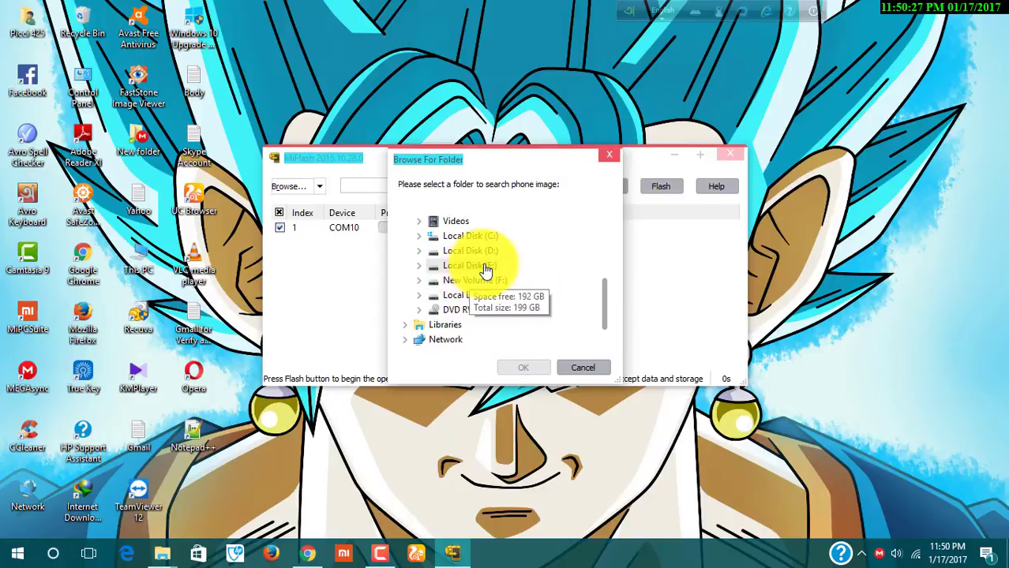
click(420, 265)
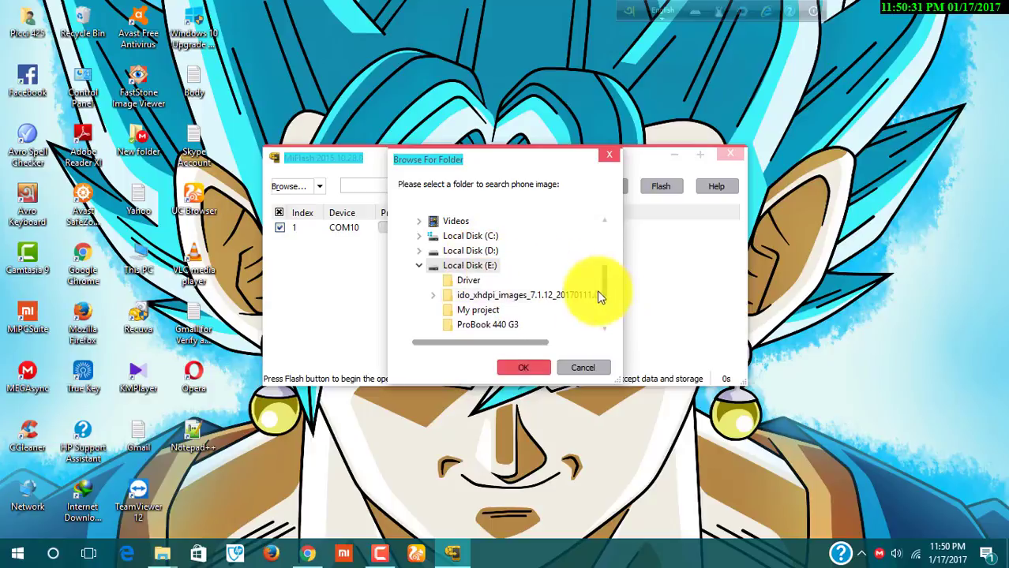
mouse_move(549, 296)
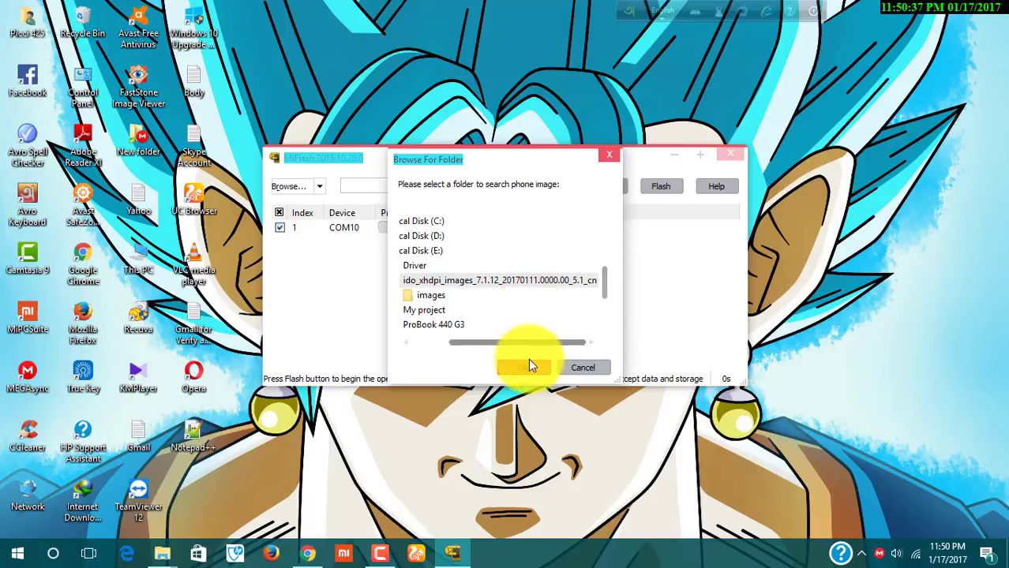
click(431, 295)
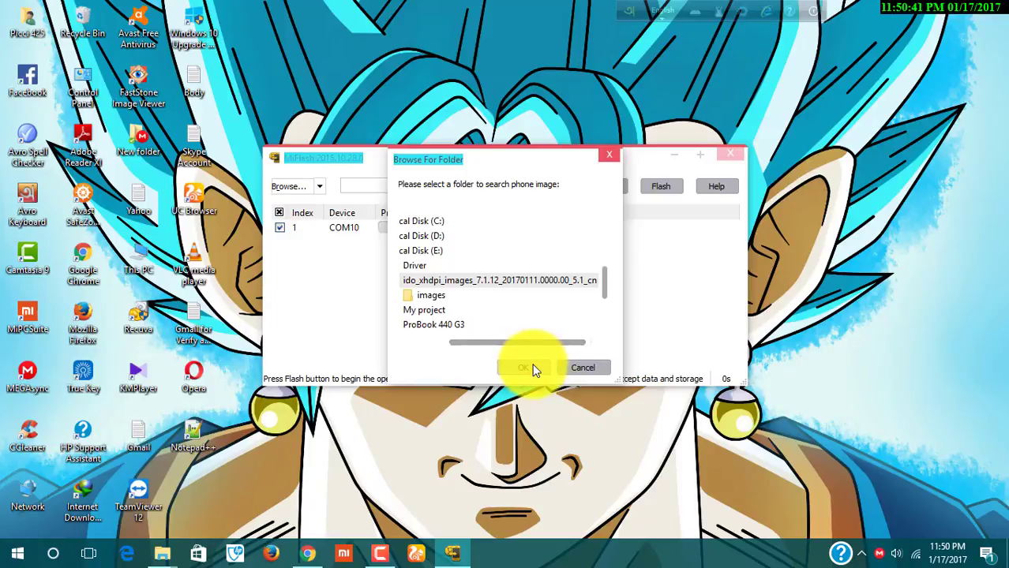
click(524, 366)
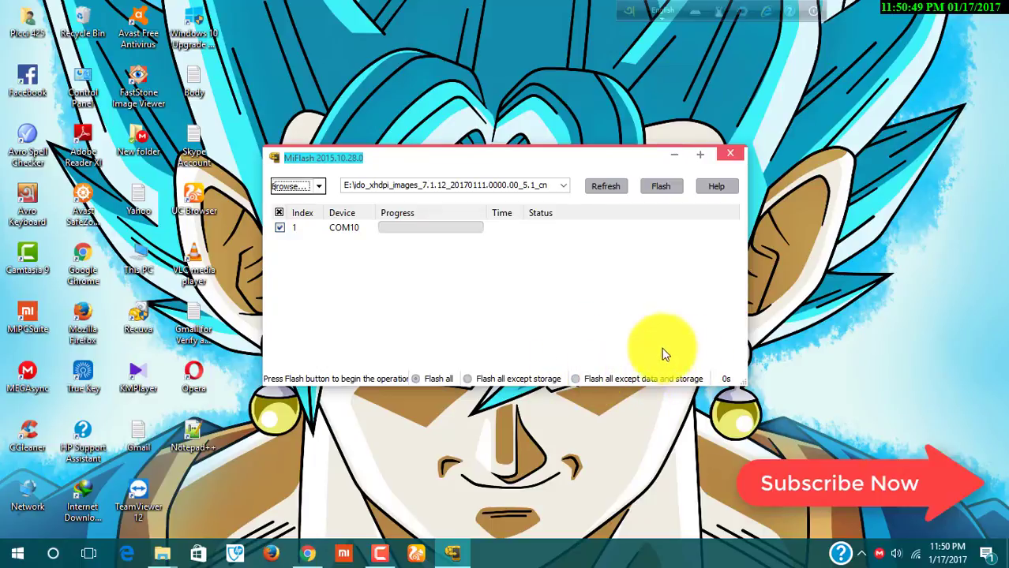
mouse_move(617, 354)
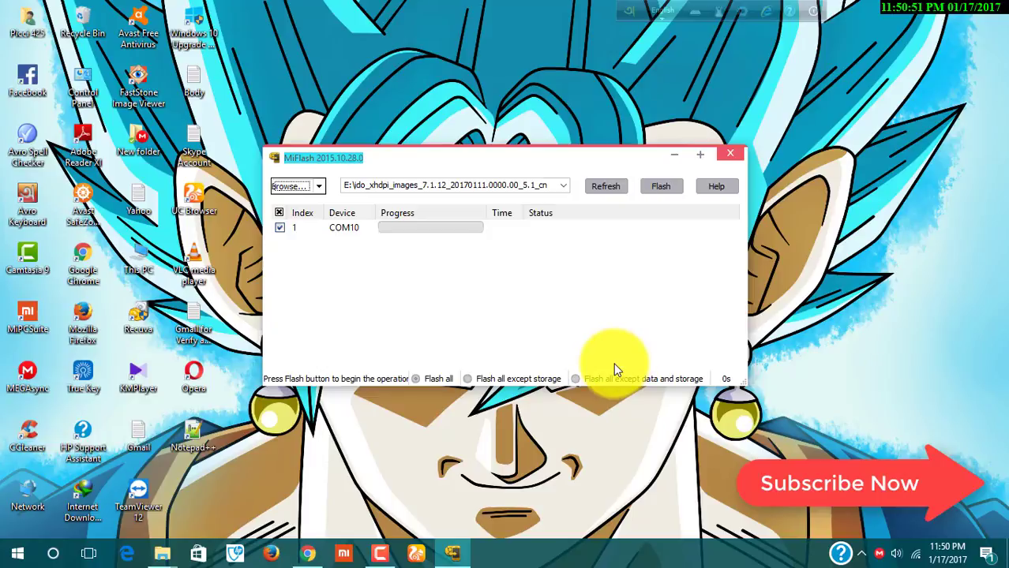
mouse_move(637, 404)
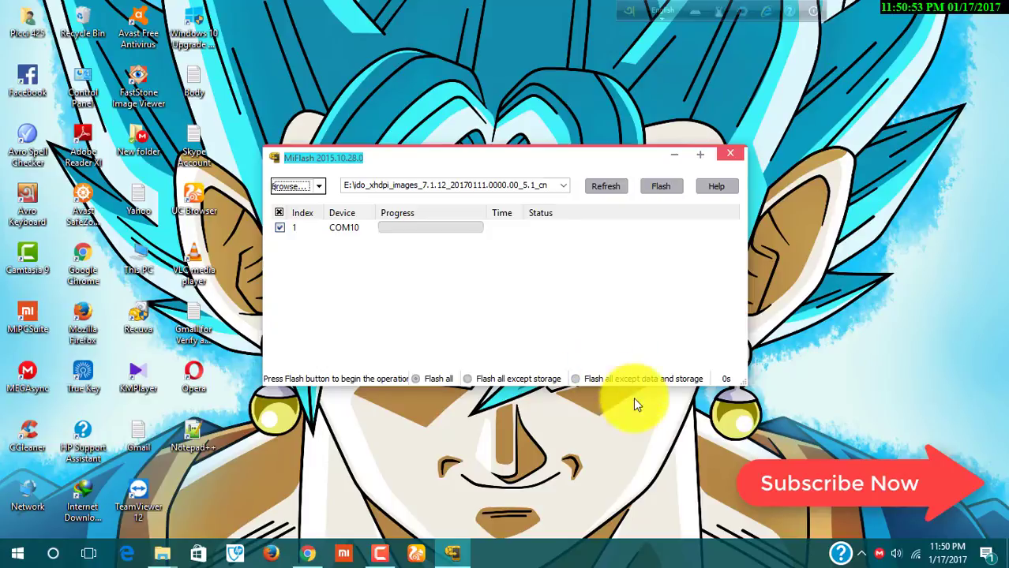
mouse_move(445, 380)
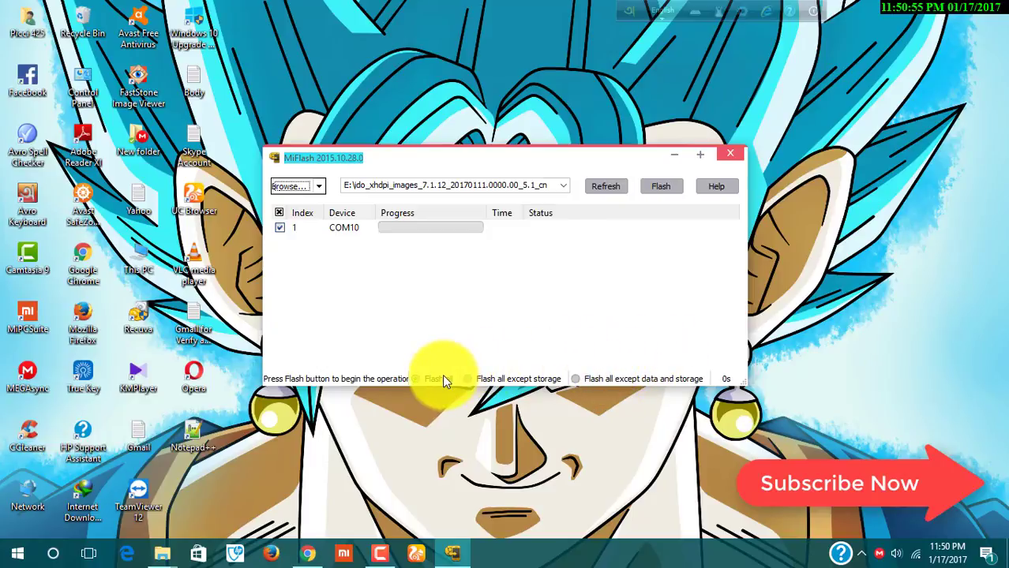
mouse_move(449, 370)
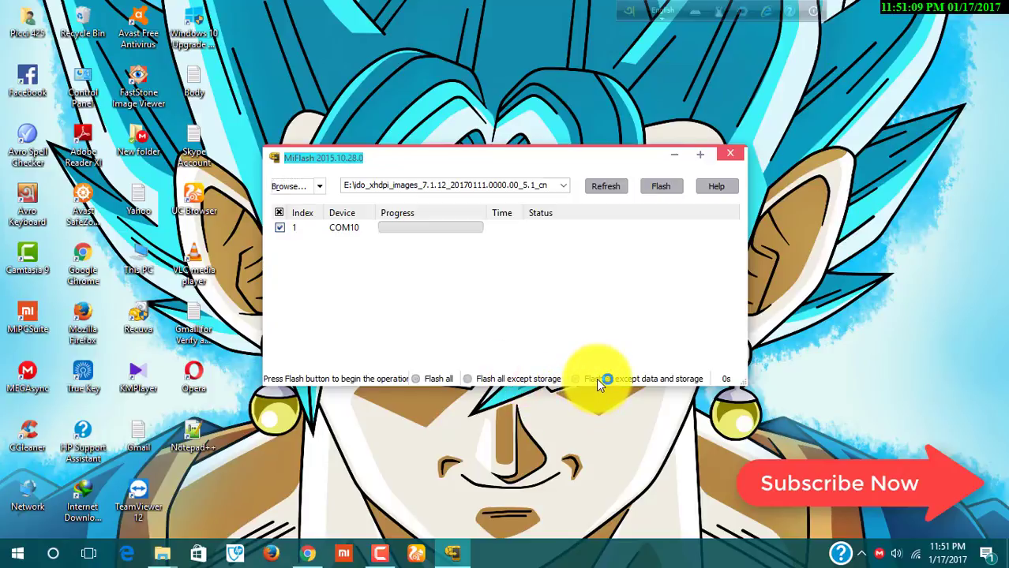
Choose the flash mode and start flashing the ROM to the phone on COM10
click(659, 186)
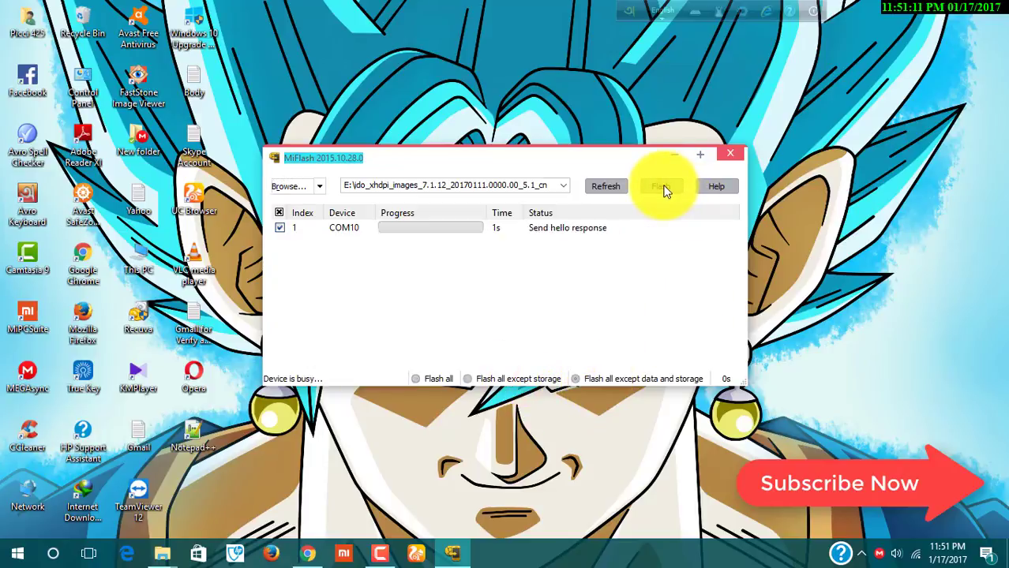
click(660, 187)
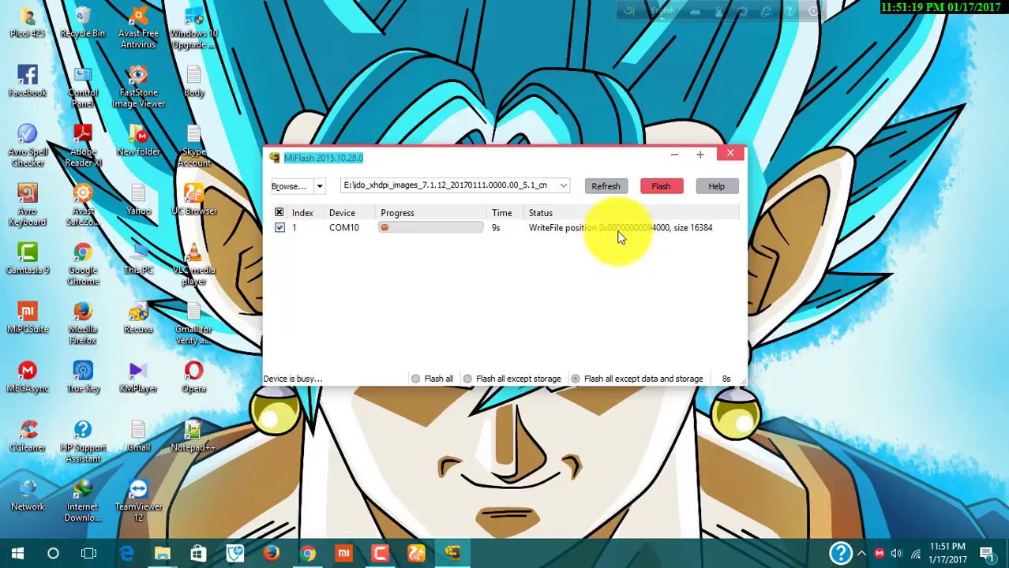
mouse_move(597, 248)
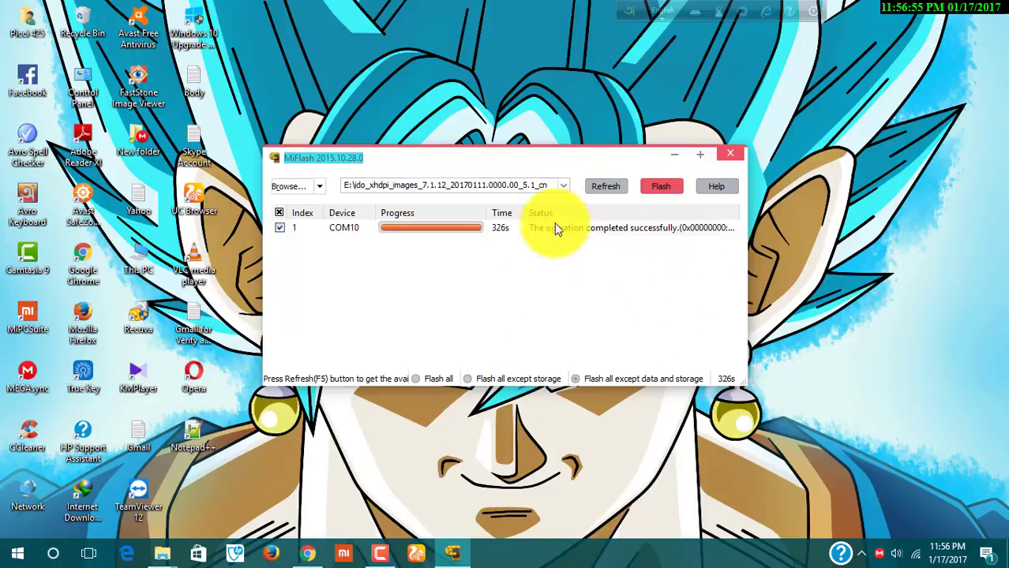
mouse_move(599, 240)
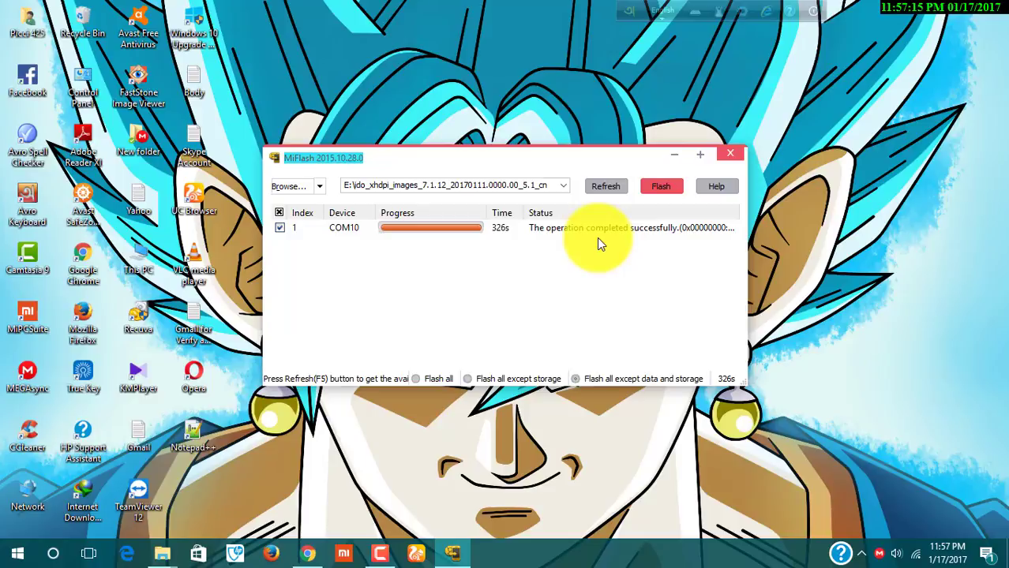
mouse_move(592, 279)
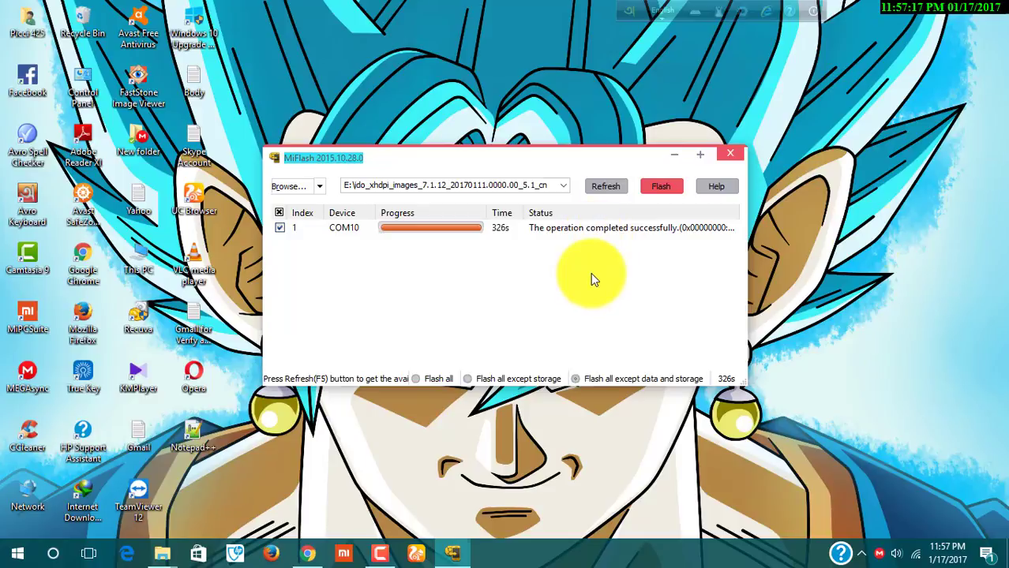
Close MiFlash after the successful 326-second flash, returning to the Windows desktop
click(729, 151)
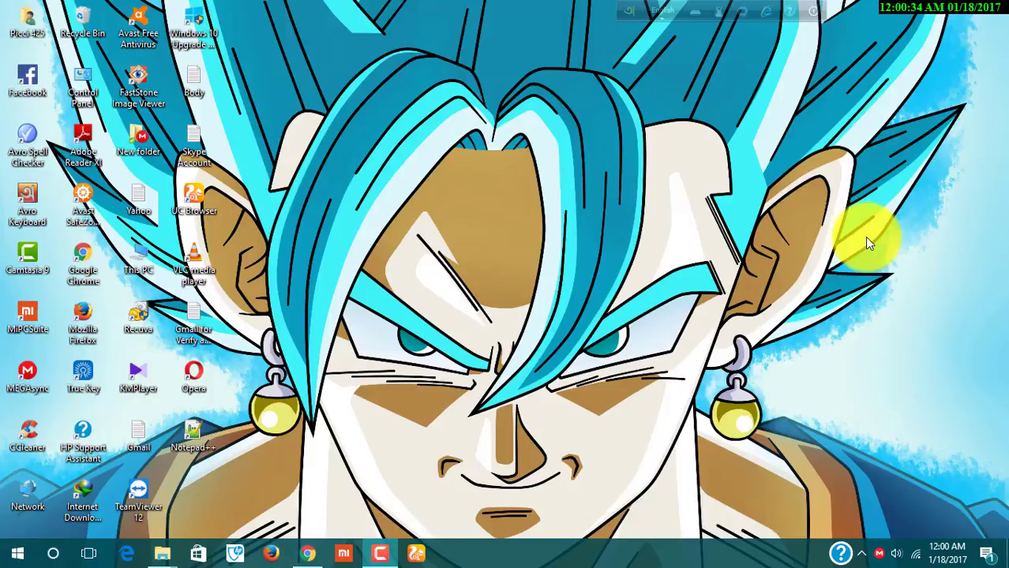
mouse_move(860, 240)
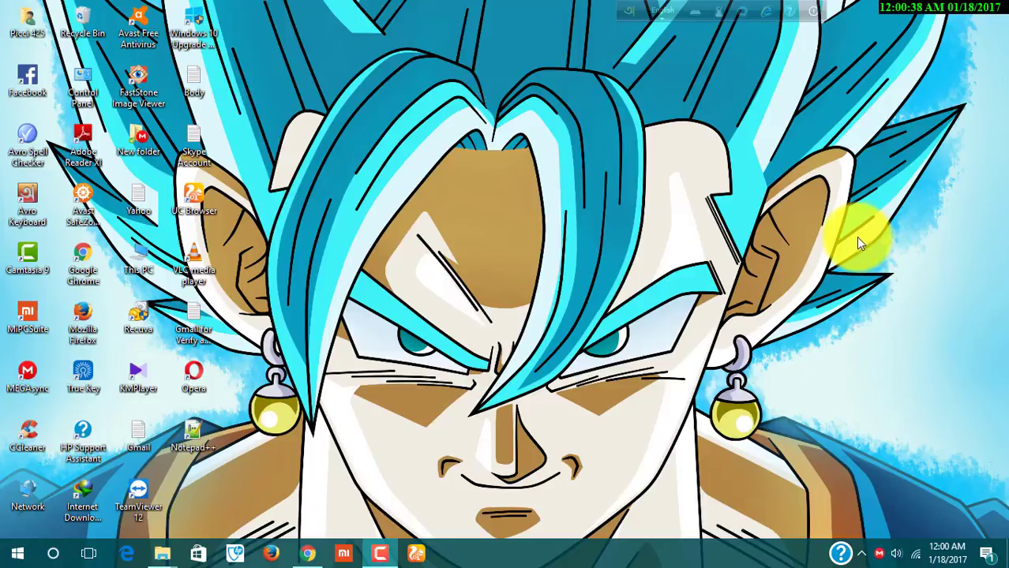